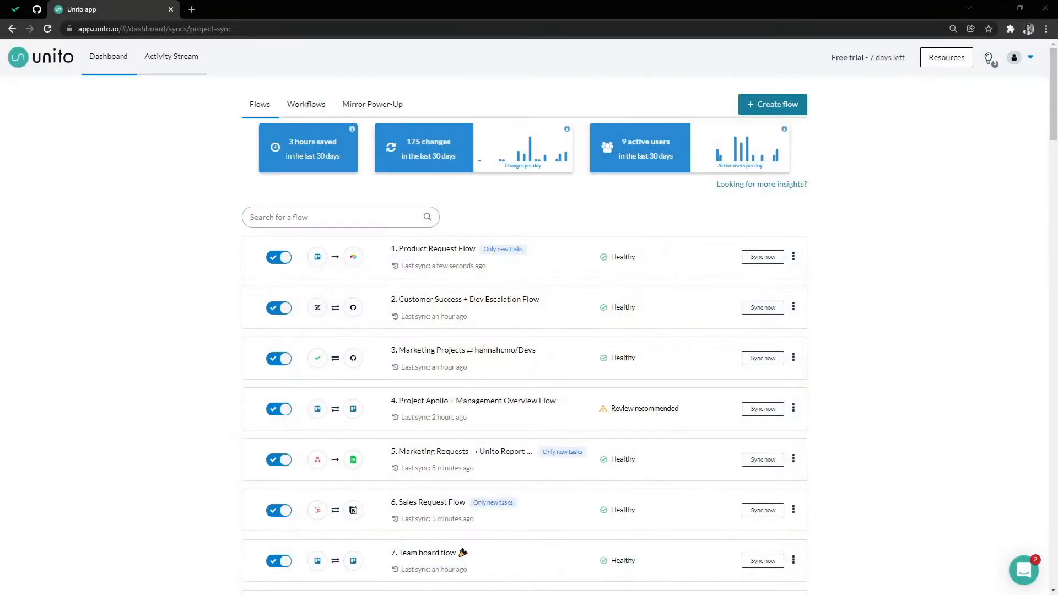
pyautogui.moveTo(640, 198)
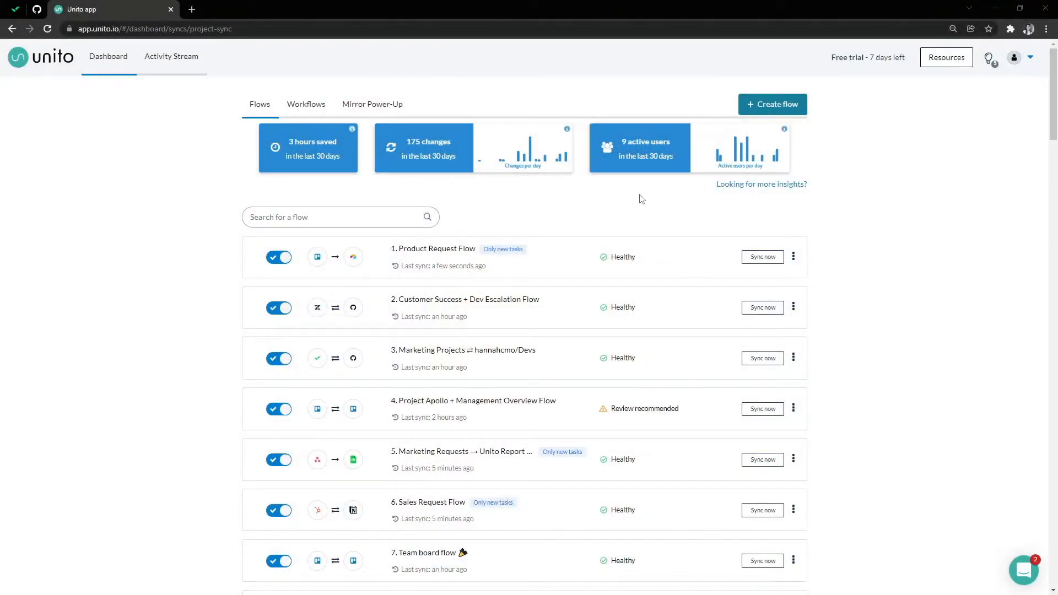
pyautogui.moveTo(565, 243)
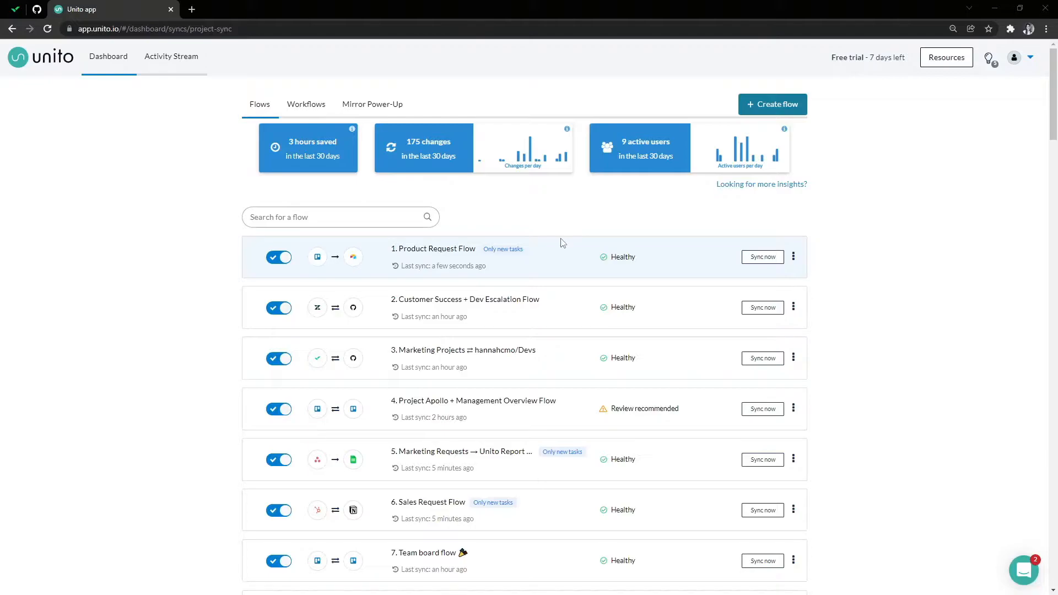
pyautogui.moveTo(548, 254)
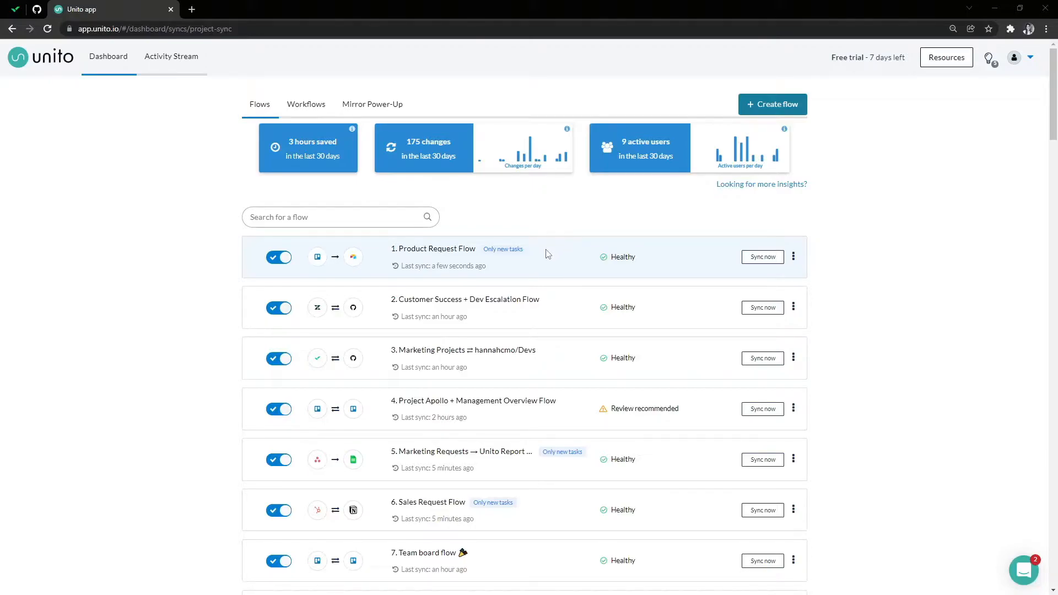
pyautogui.moveTo(520, 260)
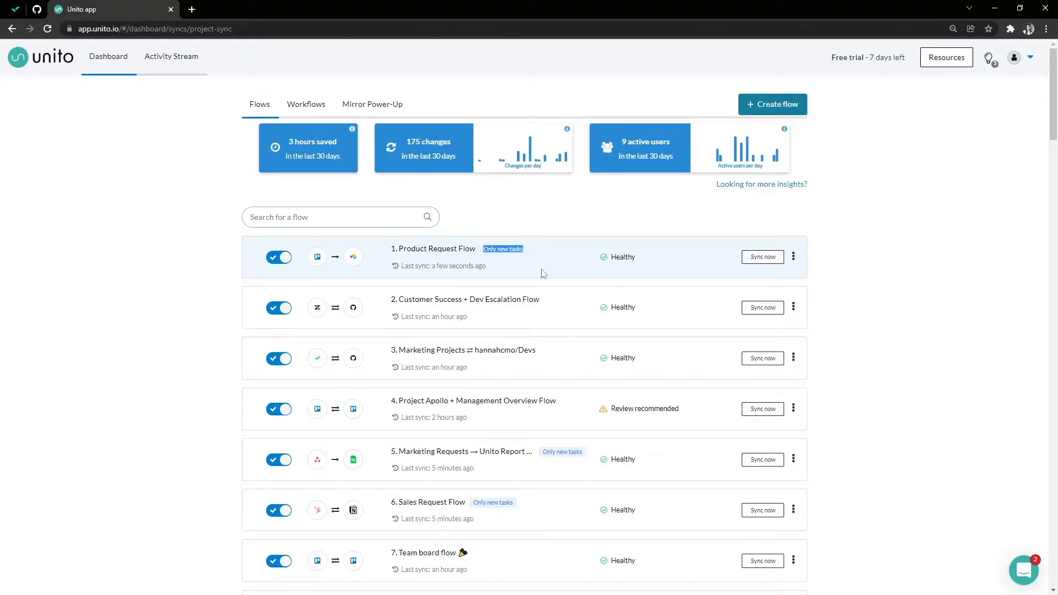
pyautogui.moveTo(544, 268)
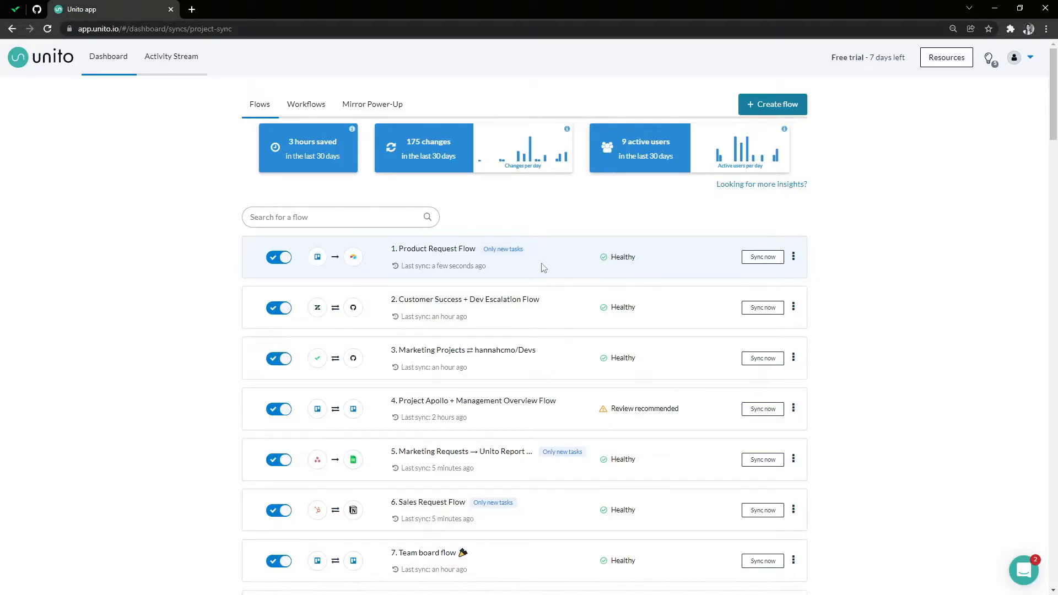
pyautogui.moveTo(537, 269)
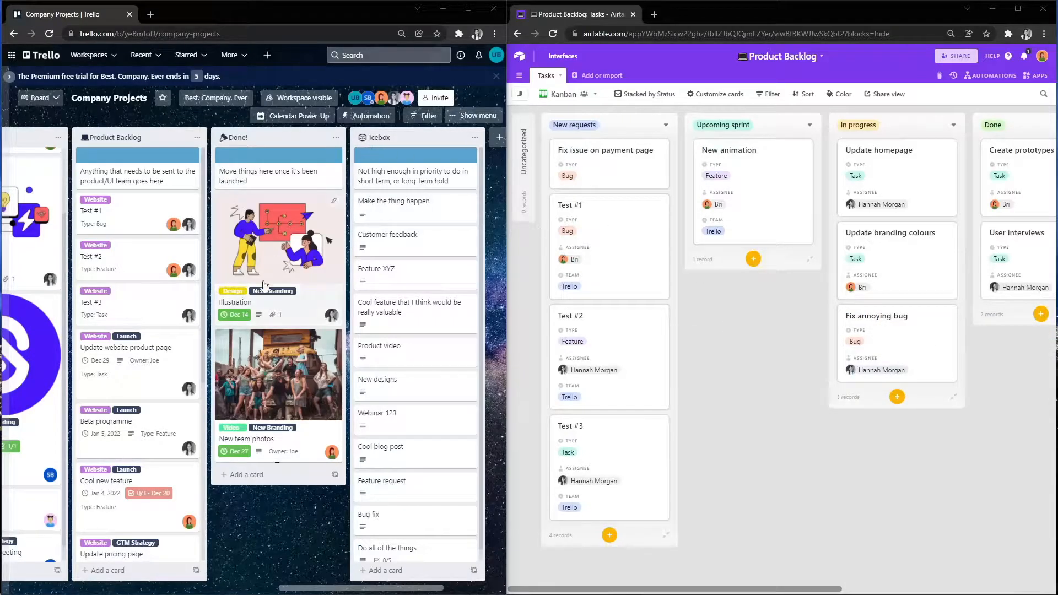
pyautogui.moveTo(570, 370)
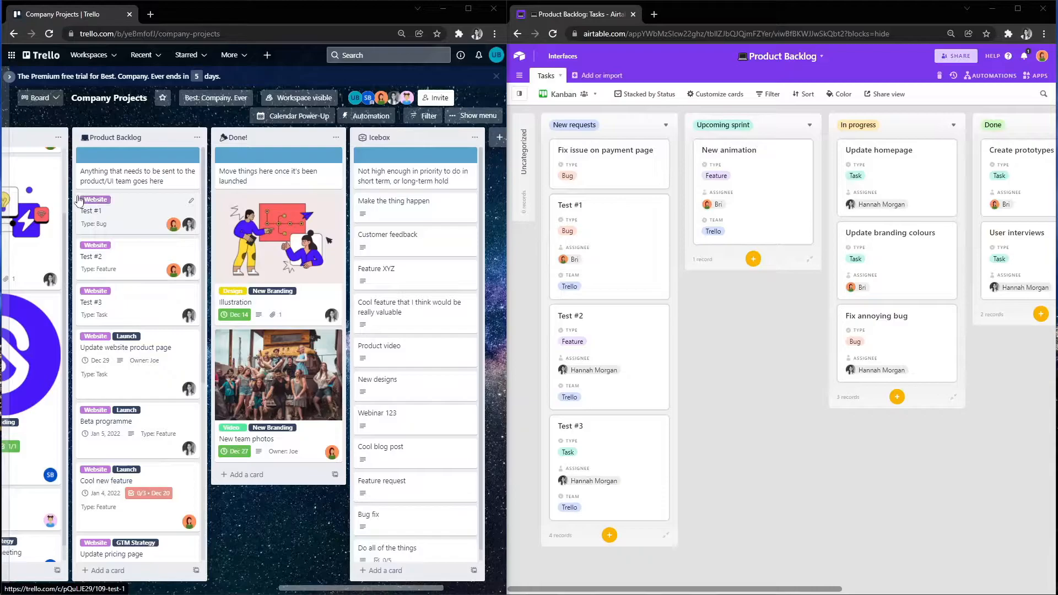
pyautogui.moveTo(117, 208)
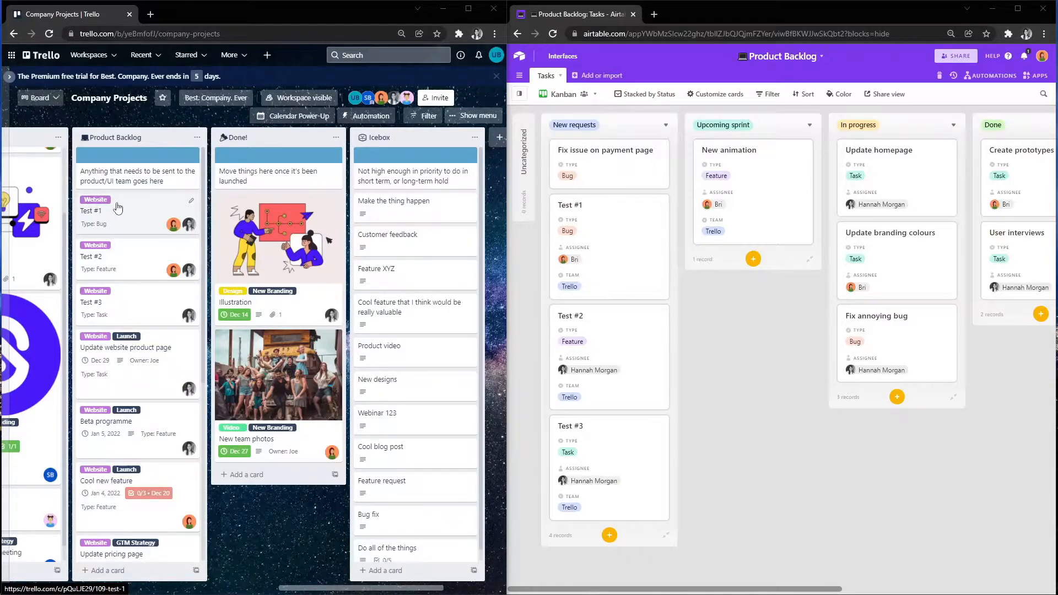
pyautogui.moveTo(127, 207)
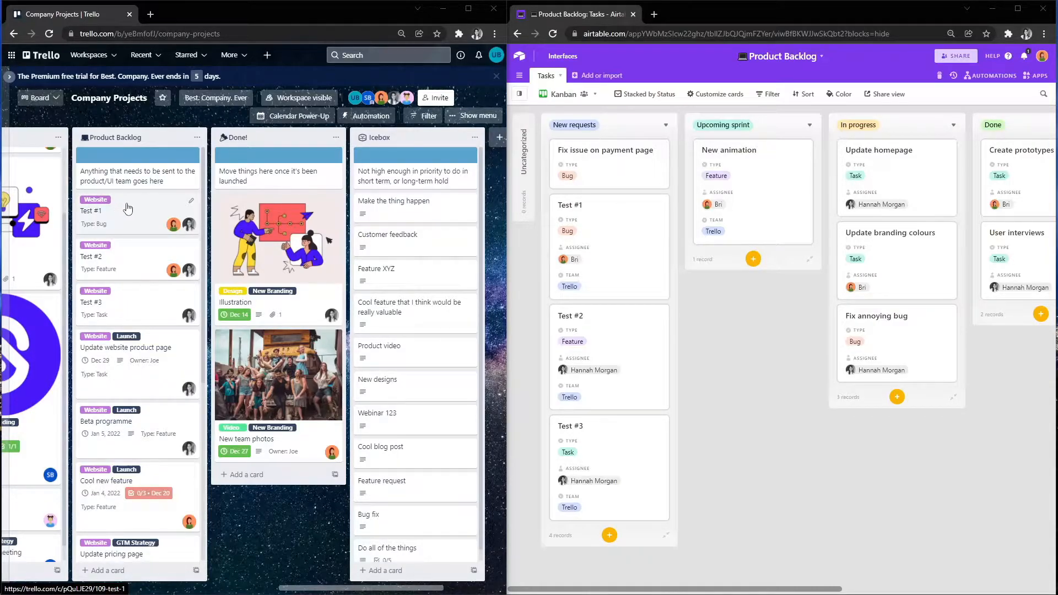
pyautogui.moveTo(108, 241)
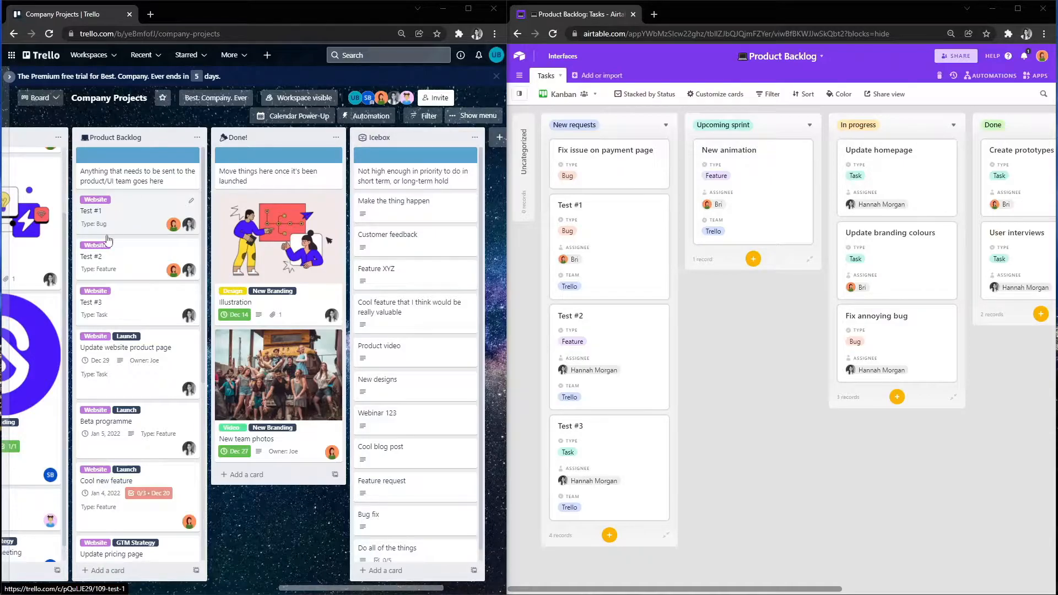
# Delete Product Request Flow's Creation date rule and save with sync for all historical cards
pyautogui.scroll(-3)
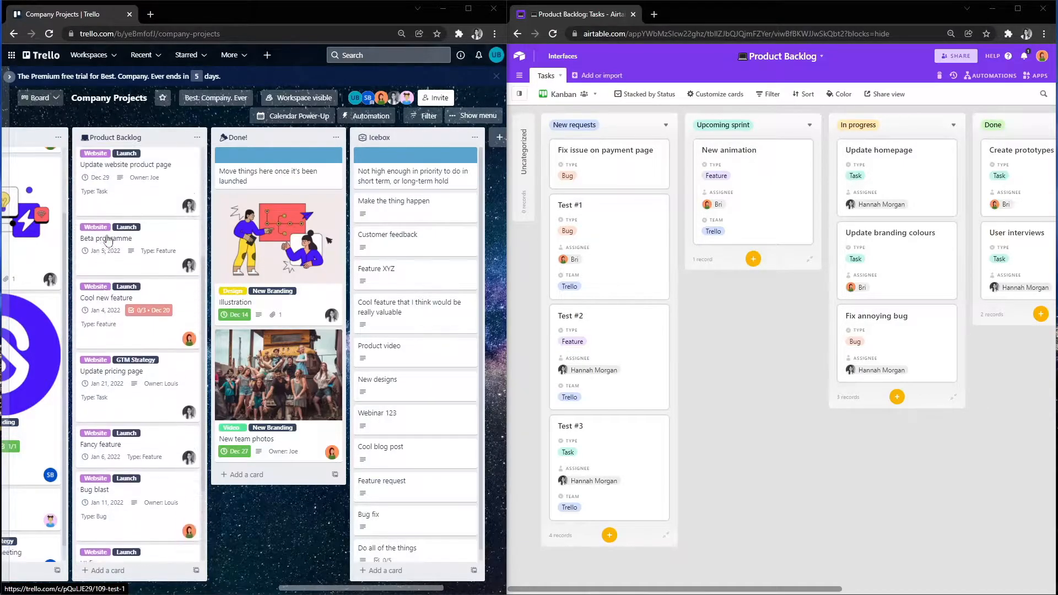
pyautogui.scroll(3)
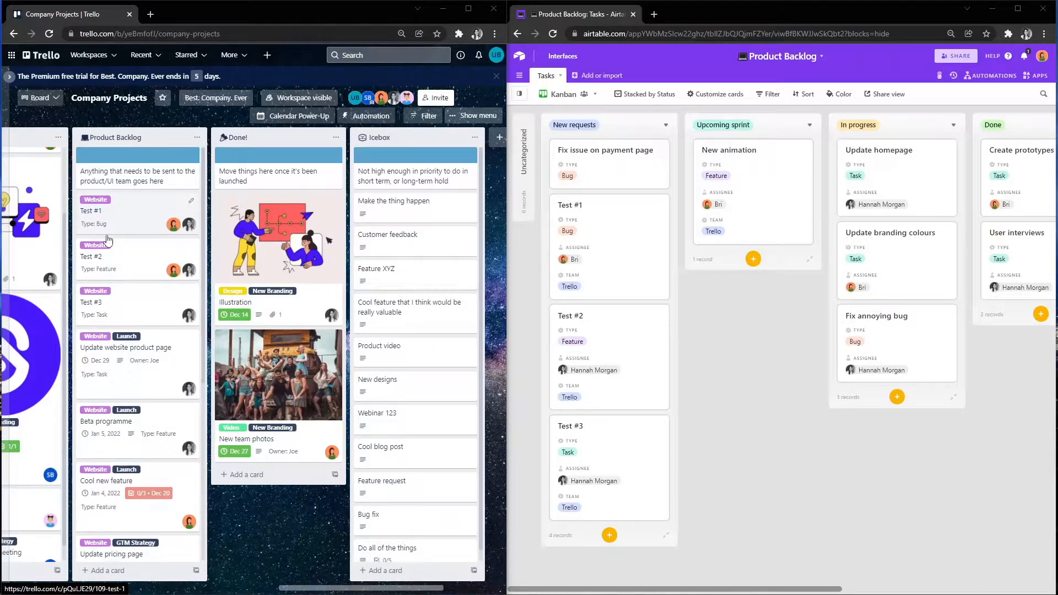
pyautogui.moveTo(91, 264)
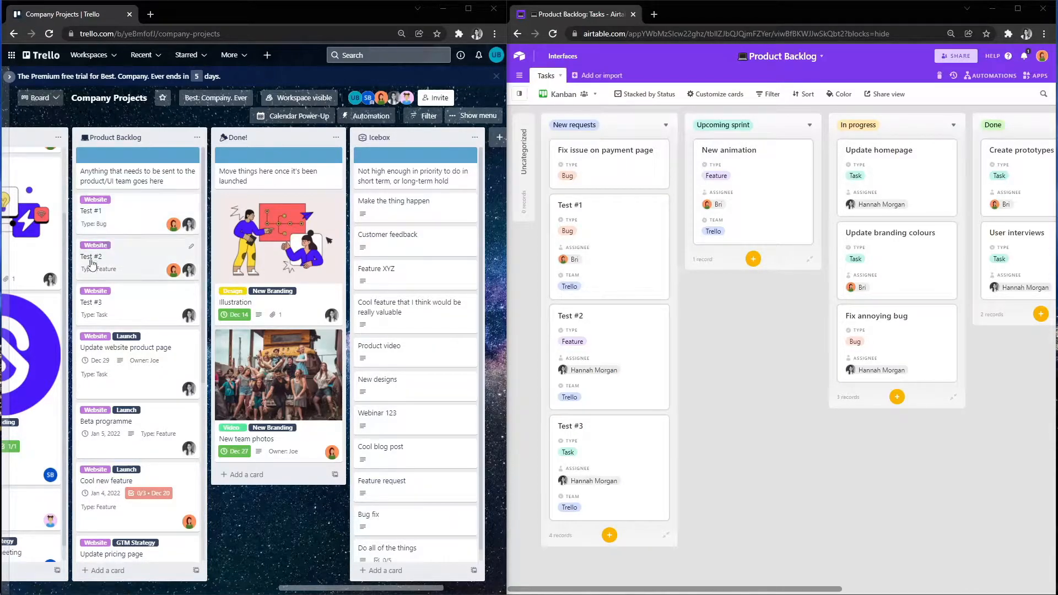
pyautogui.scroll(3)
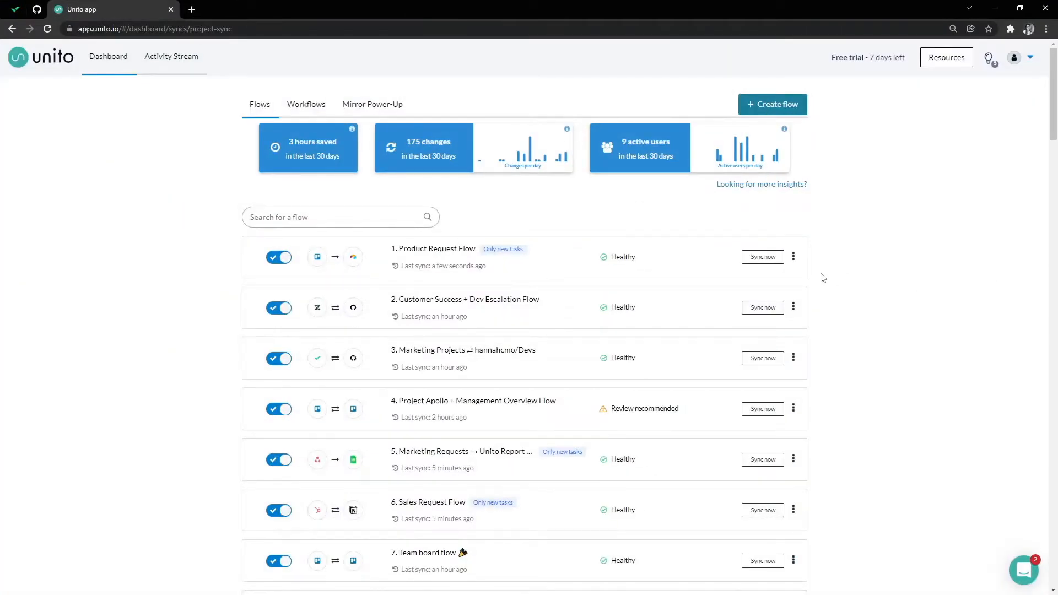
pyautogui.click(794, 257)
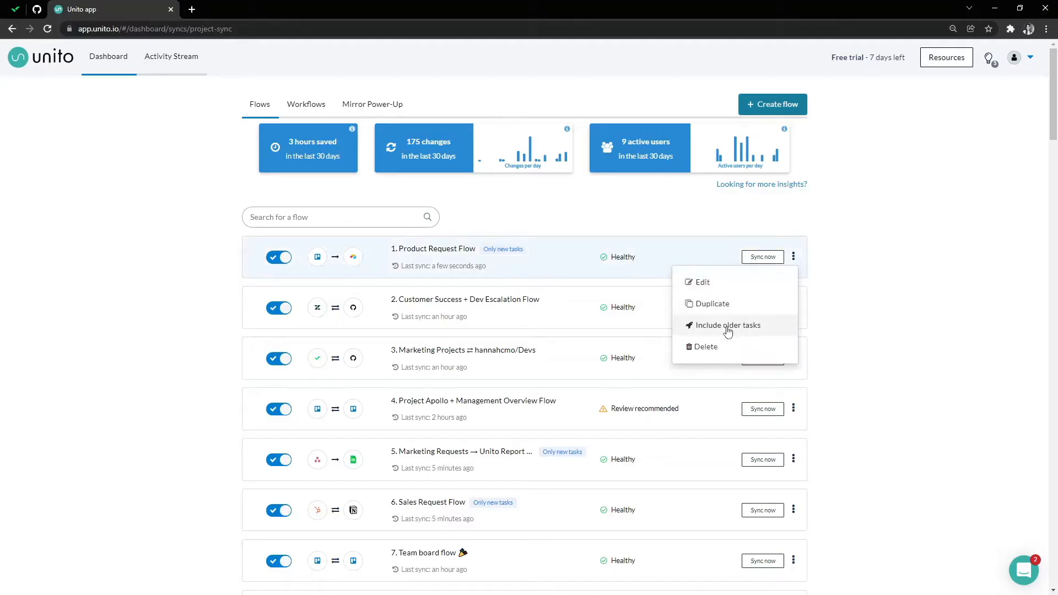
pyautogui.click(703, 283)
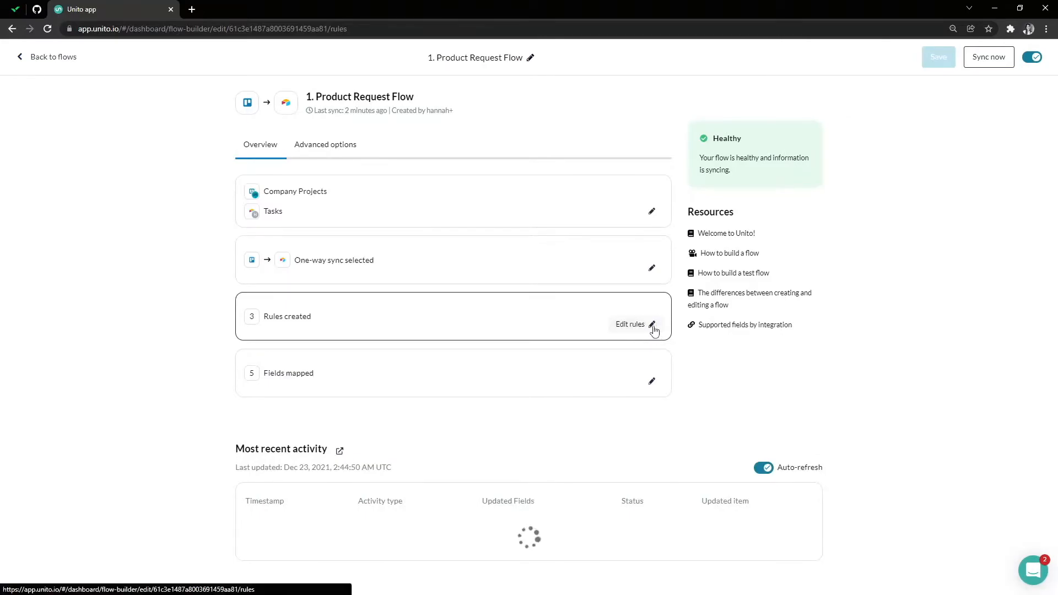
pyautogui.click(651, 324)
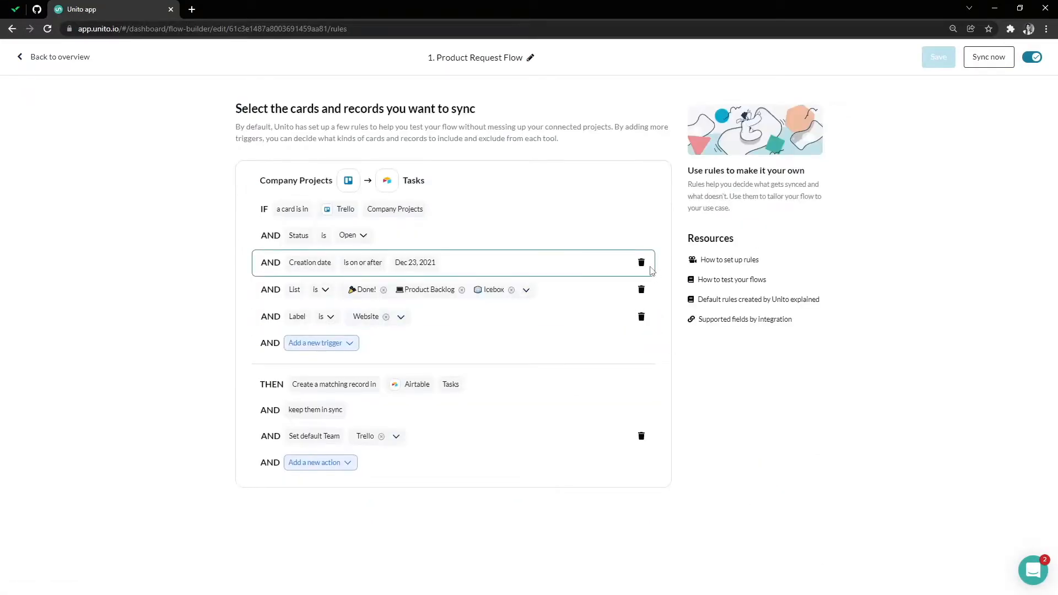
pyautogui.click(641, 262)
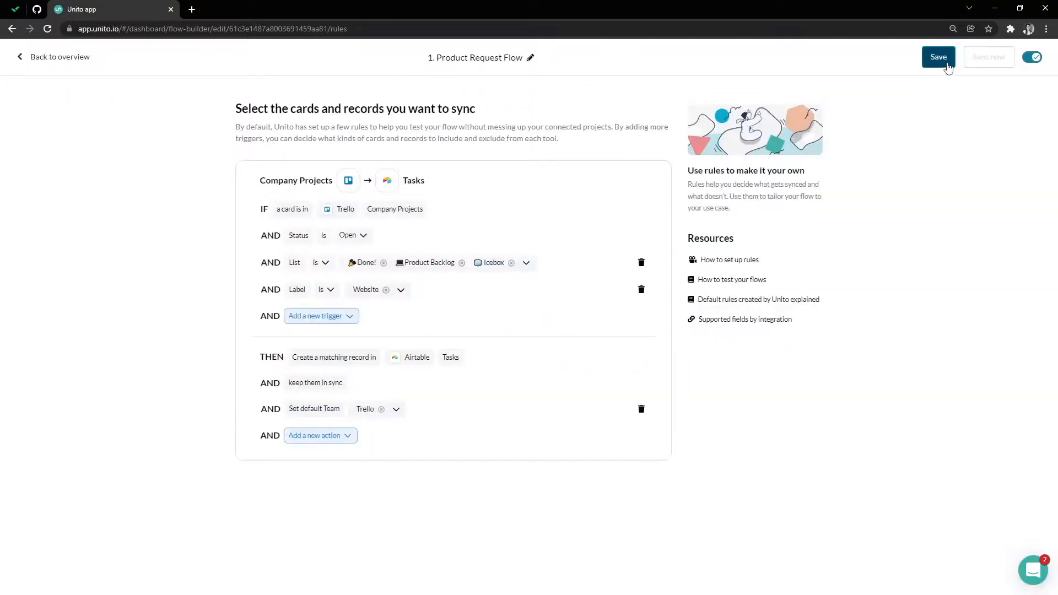
pyautogui.click(937, 57)
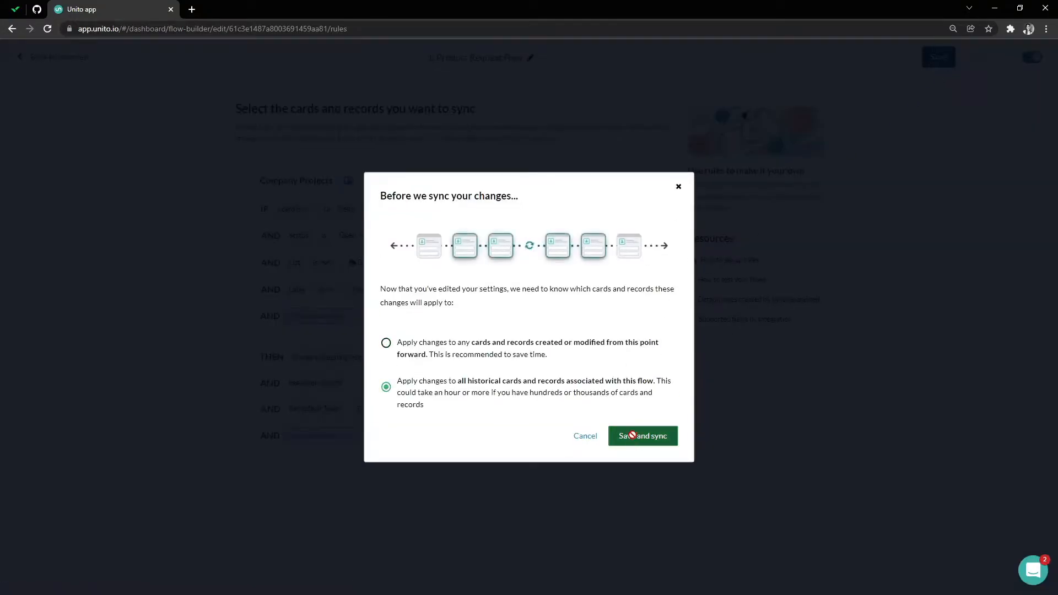
pyautogui.click(641, 436)
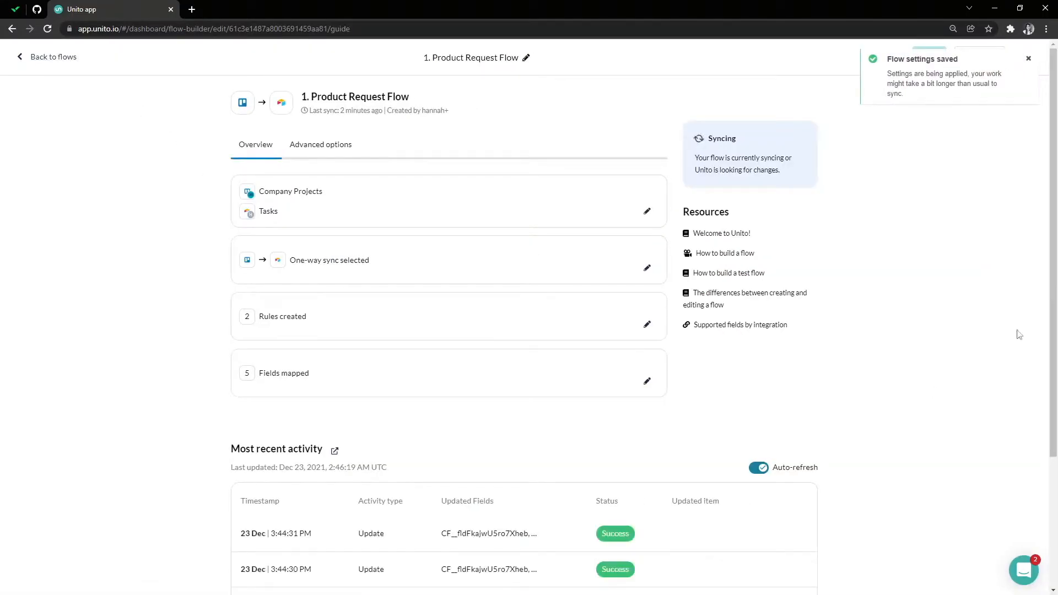
pyautogui.moveTo(685, 171)
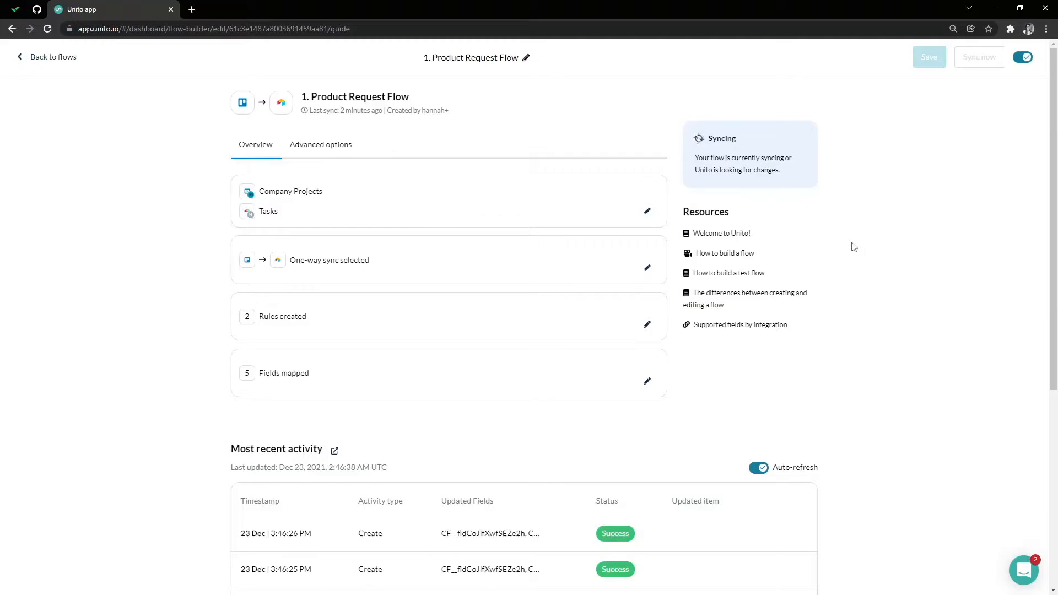
pyautogui.scroll(-3)
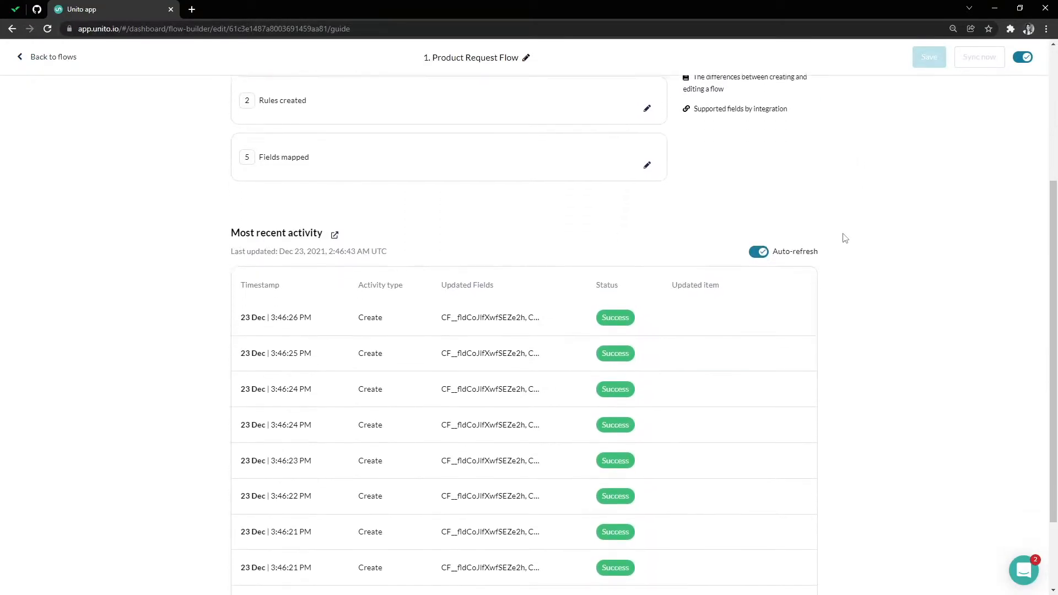
pyautogui.scroll(-3)
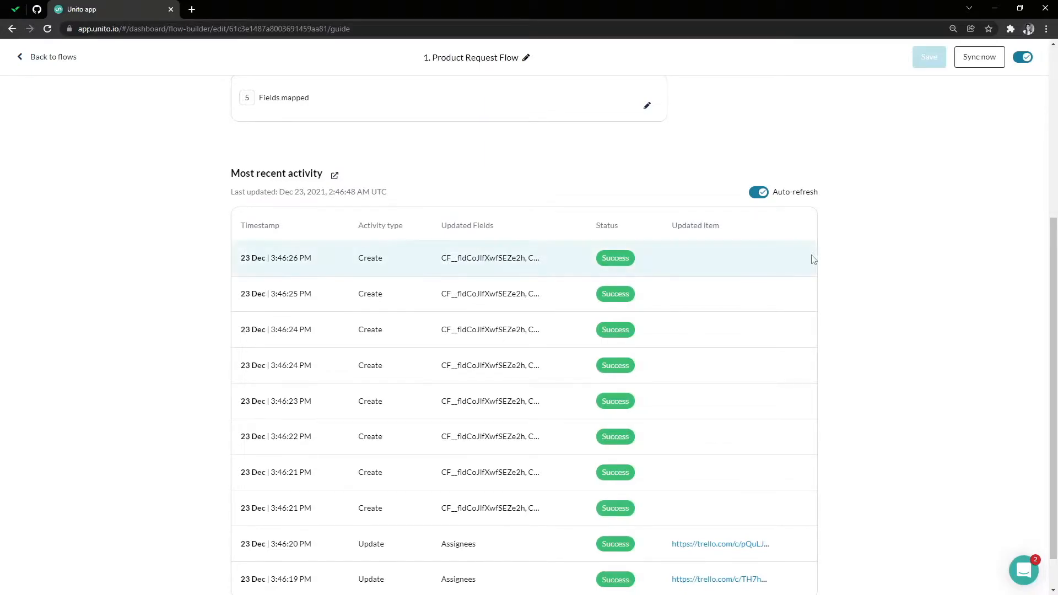
pyautogui.moveTo(331, 176)
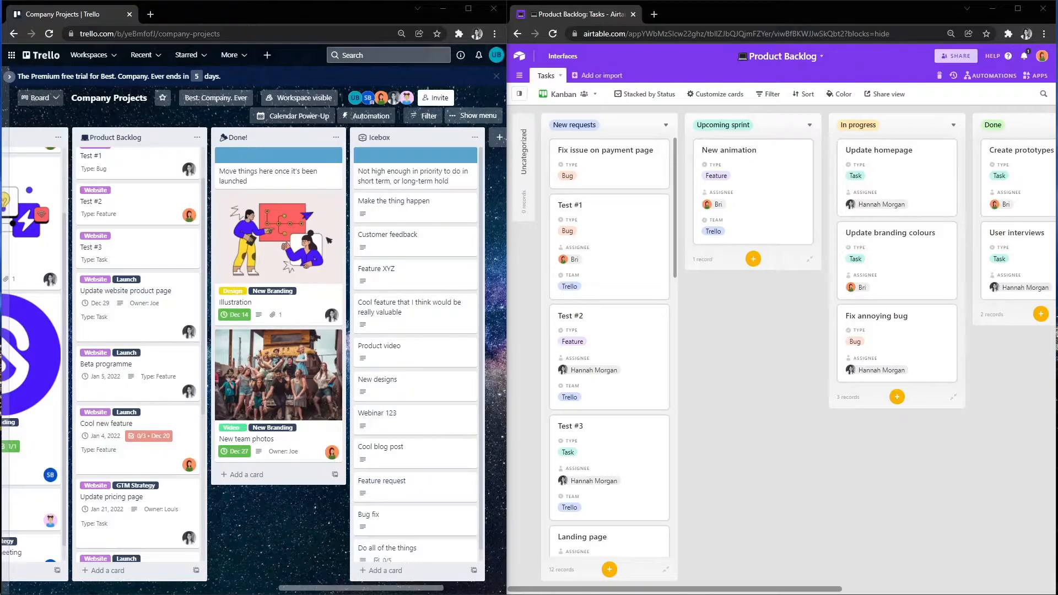
pyautogui.moveTo(892, 450)
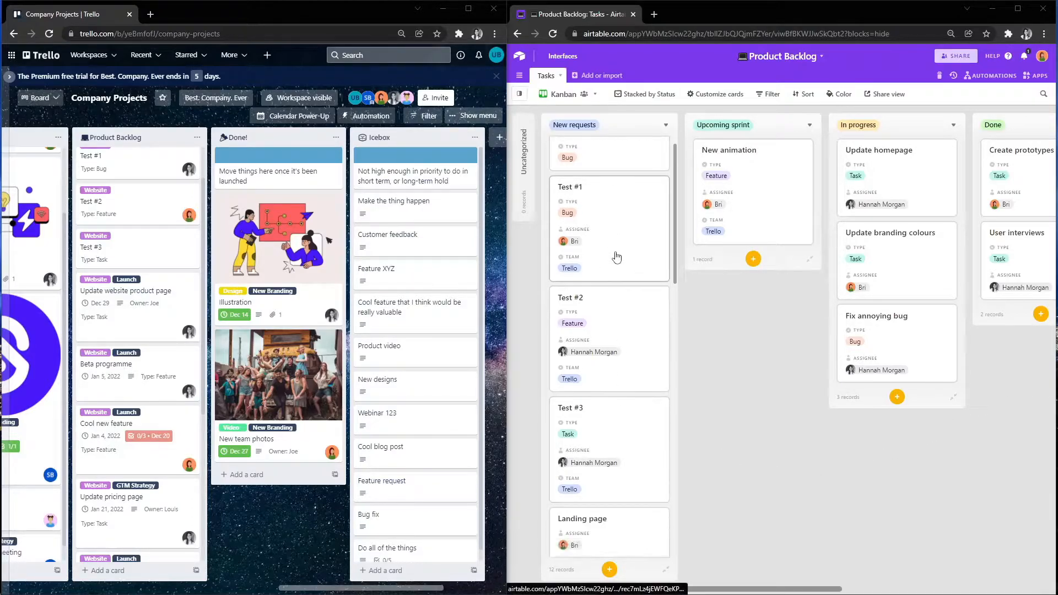
pyautogui.scroll(-3)
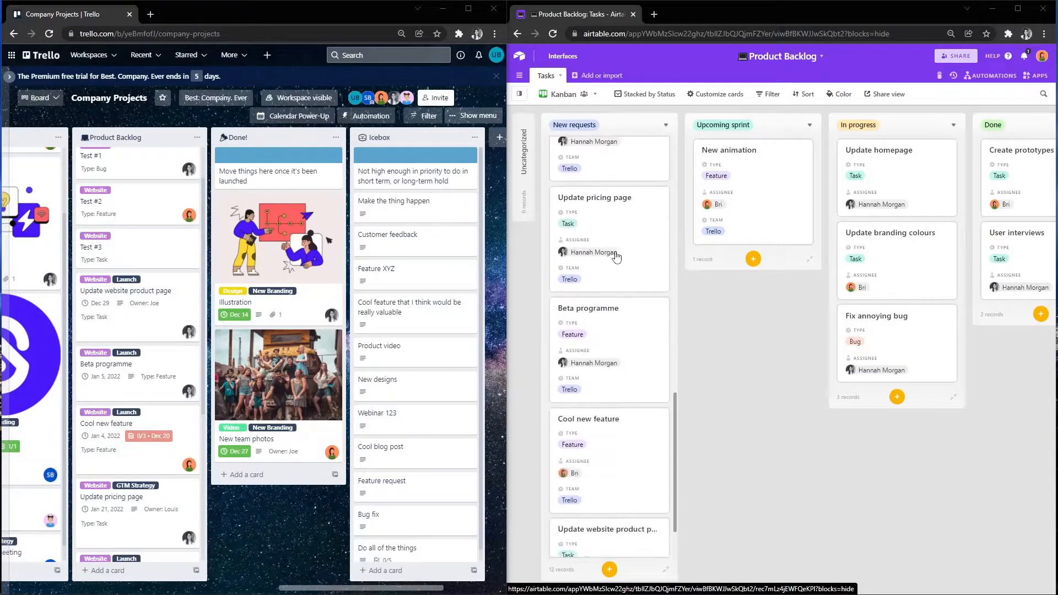
pyautogui.scroll(-3)
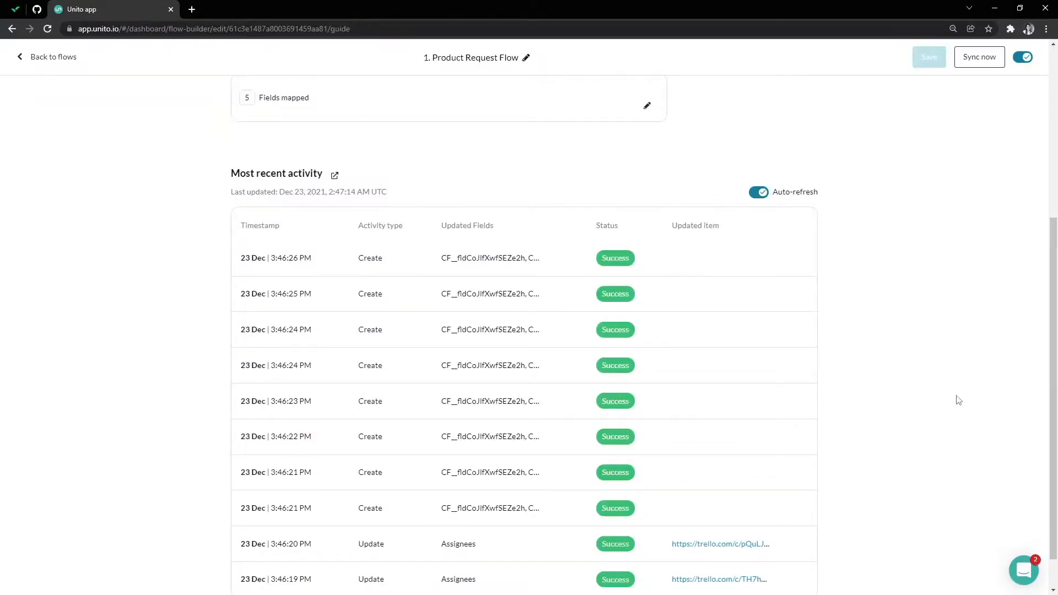
# Go from the Product Request Flow page back to the flow list
pyautogui.scroll(3)
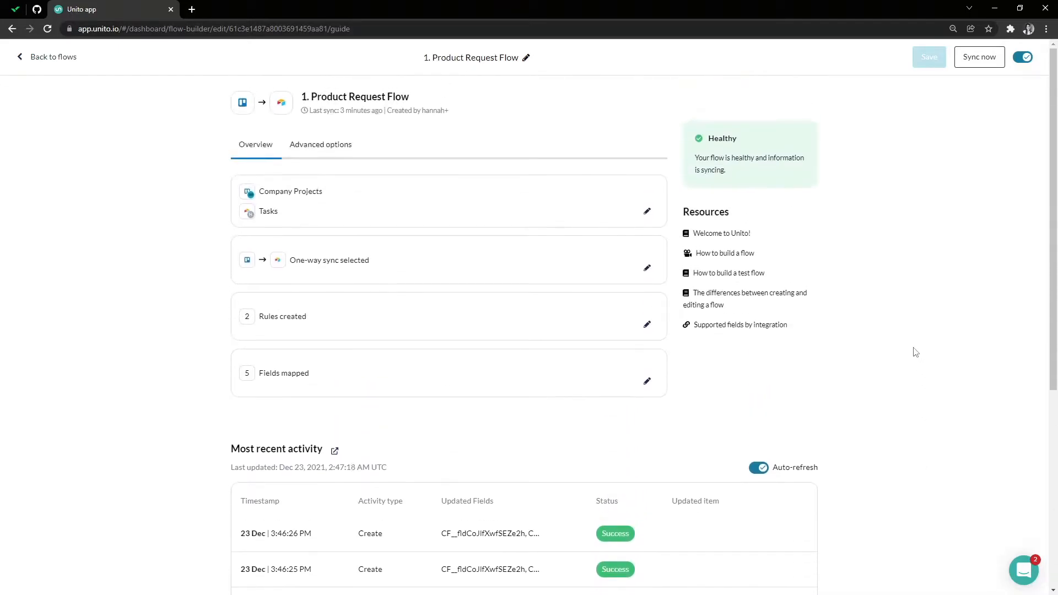
pyautogui.moveTo(826, 155)
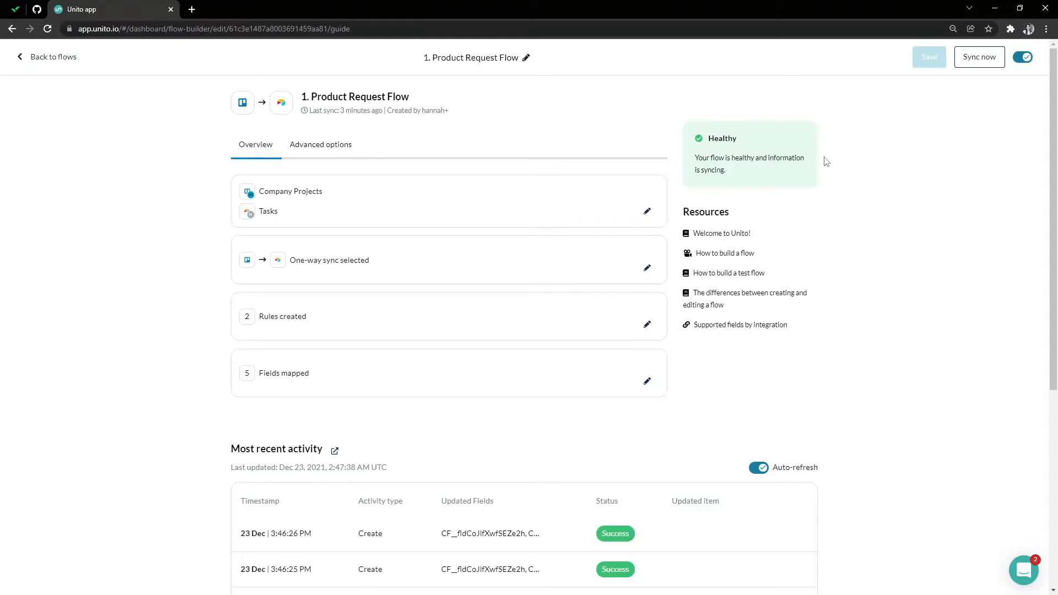
pyautogui.moveTo(929, 503)
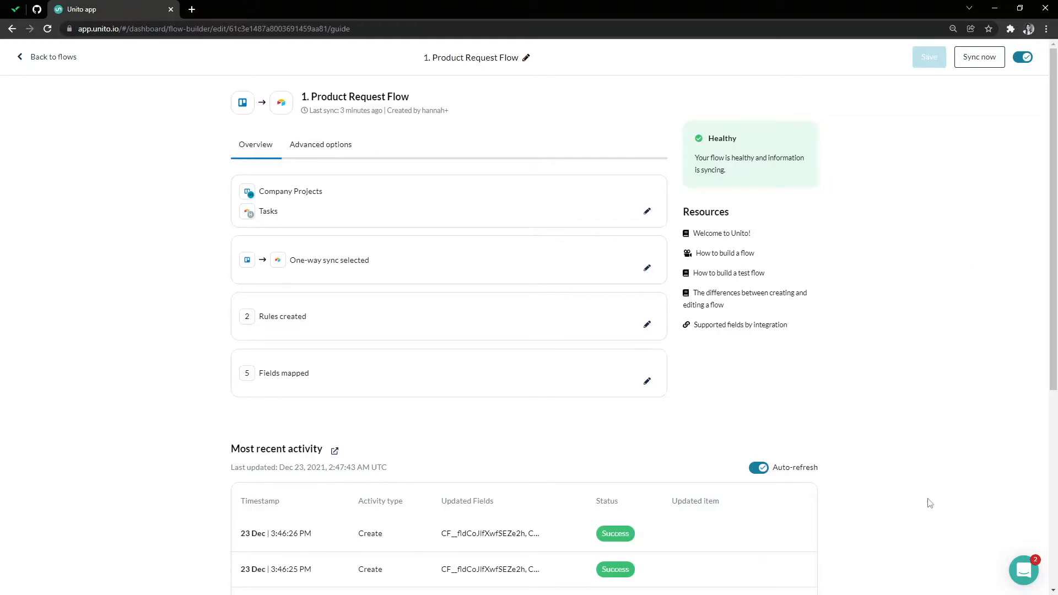
pyautogui.moveTo(997, 568)
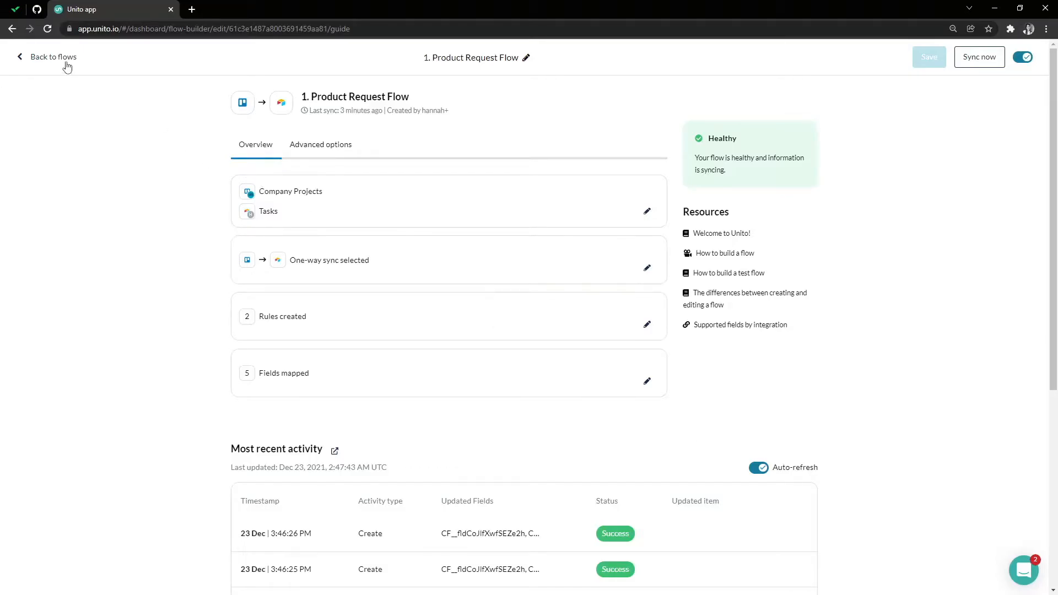
pyautogui.click(53, 56)
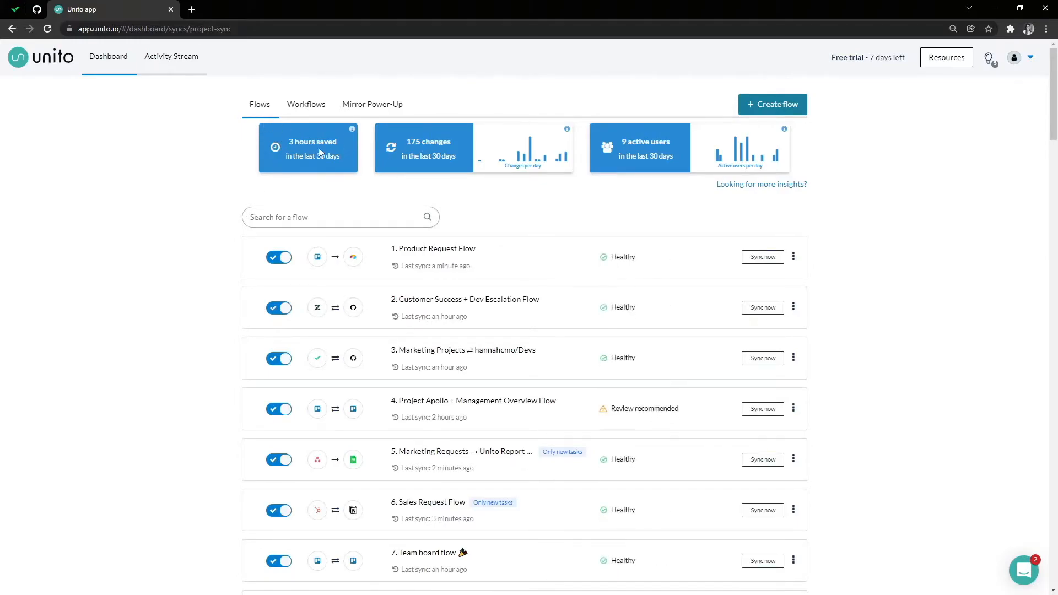
pyautogui.moveTo(243, 155)
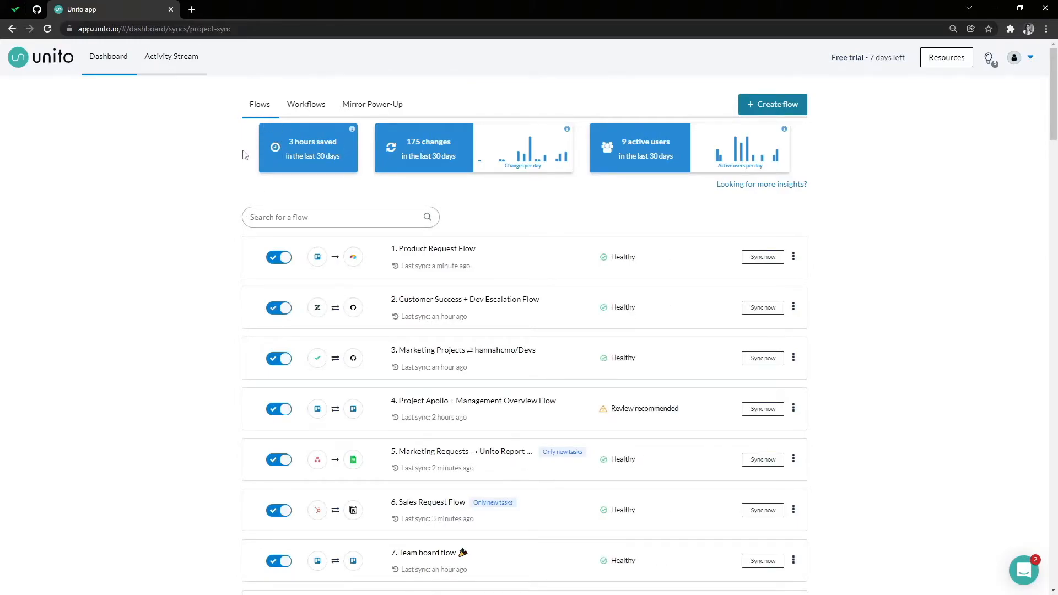
pyautogui.moveTo(281, 156)
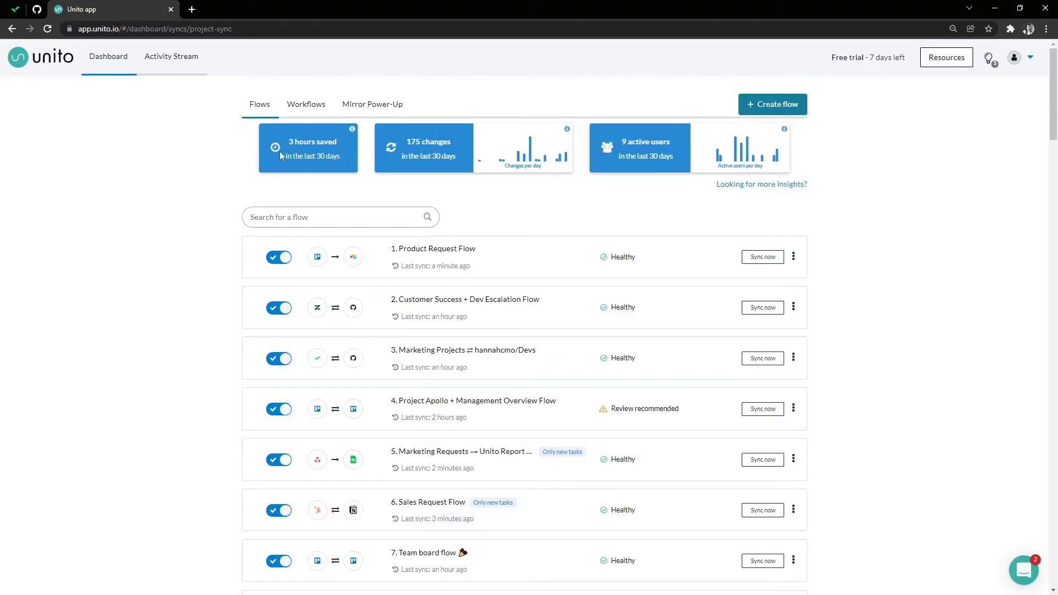
pyautogui.moveTo(336, 172)
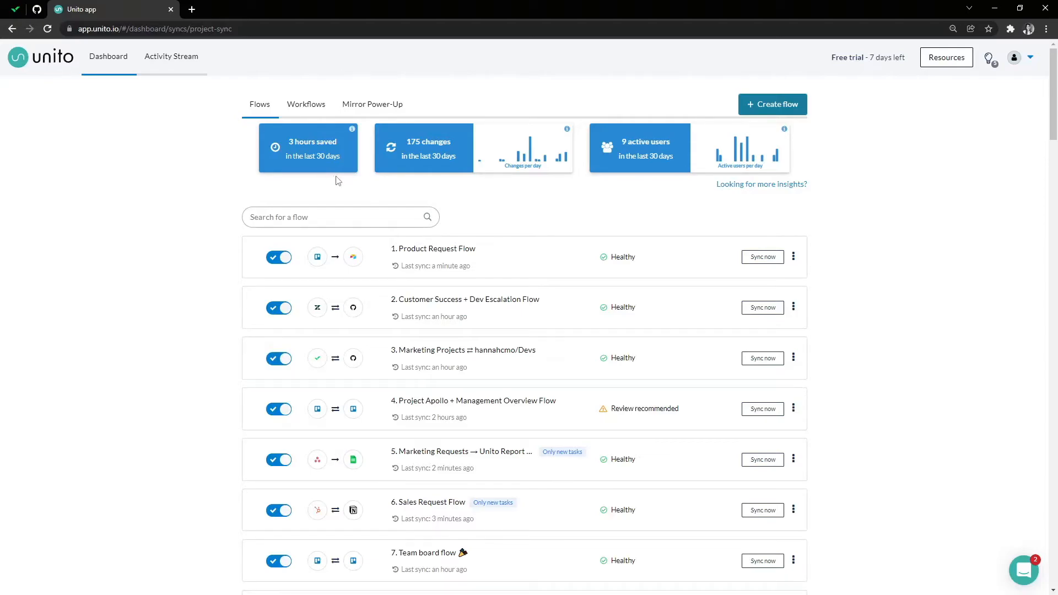
pyautogui.moveTo(468, 148)
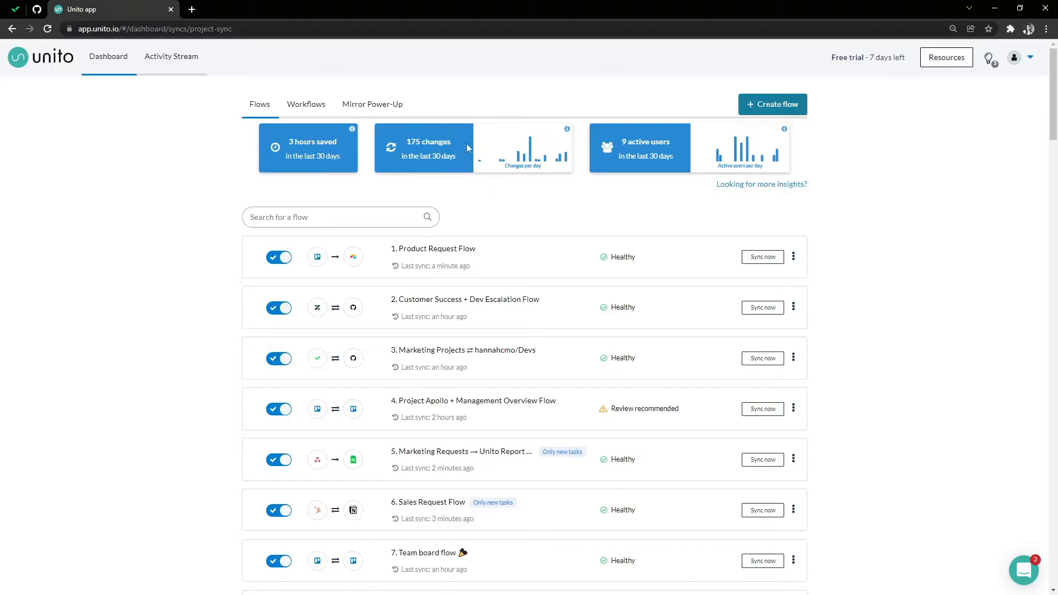
pyautogui.moveTo(586, 204)
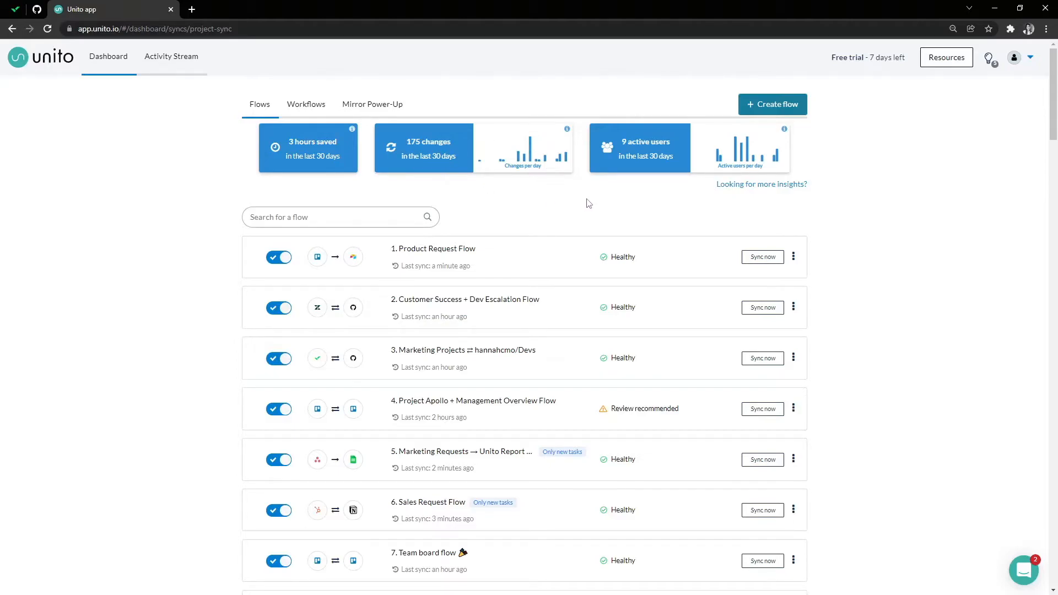
pyautogui.moveTo(664, 199)
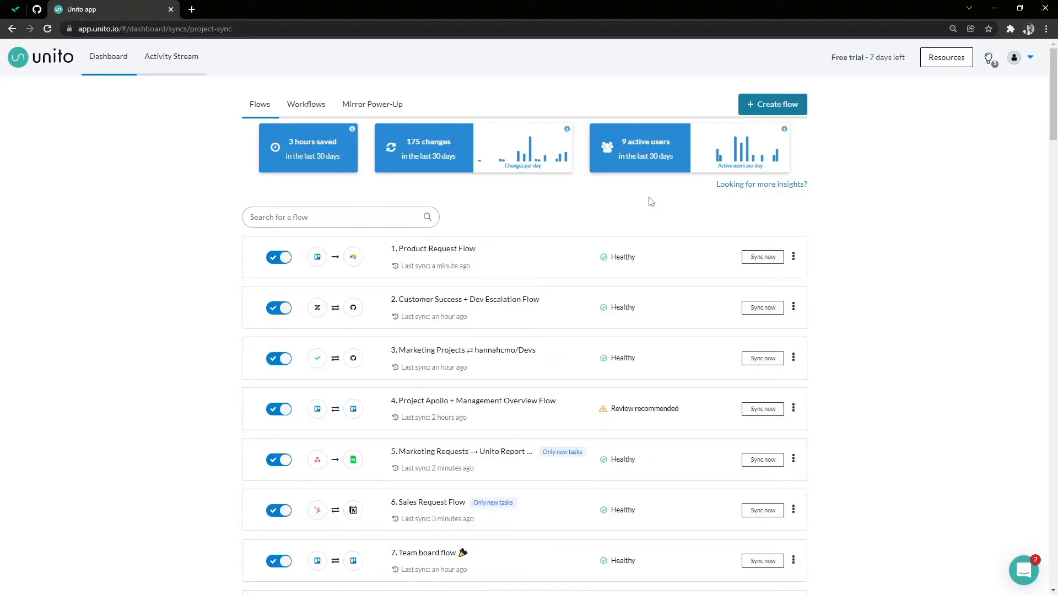
pyautogui.moveTo(645, 210)
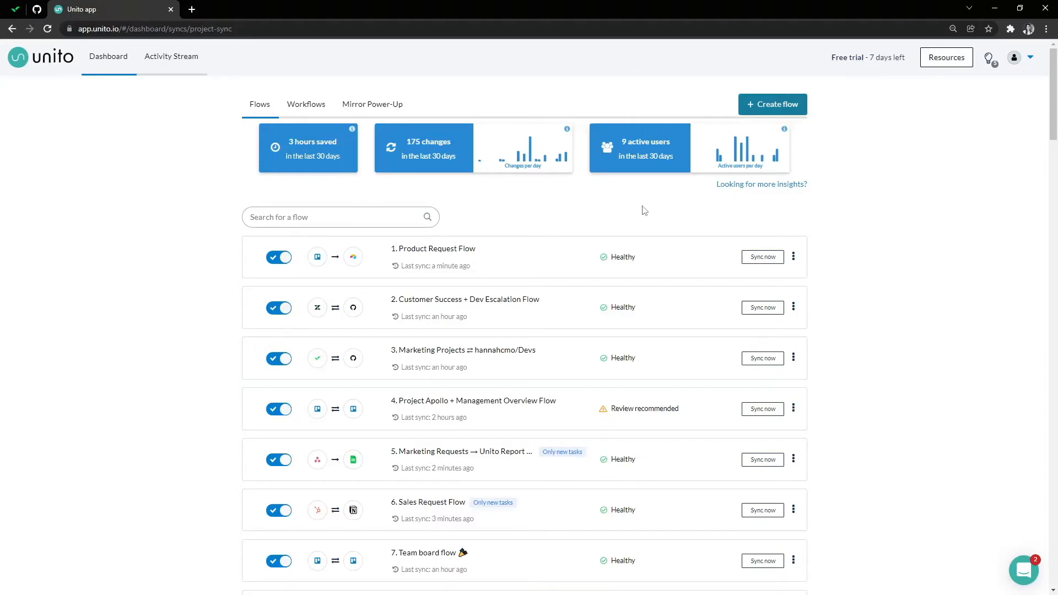
# Open the three-dot menu on the [client] Client A Development Flow row
pyautogui.scroll(-3)
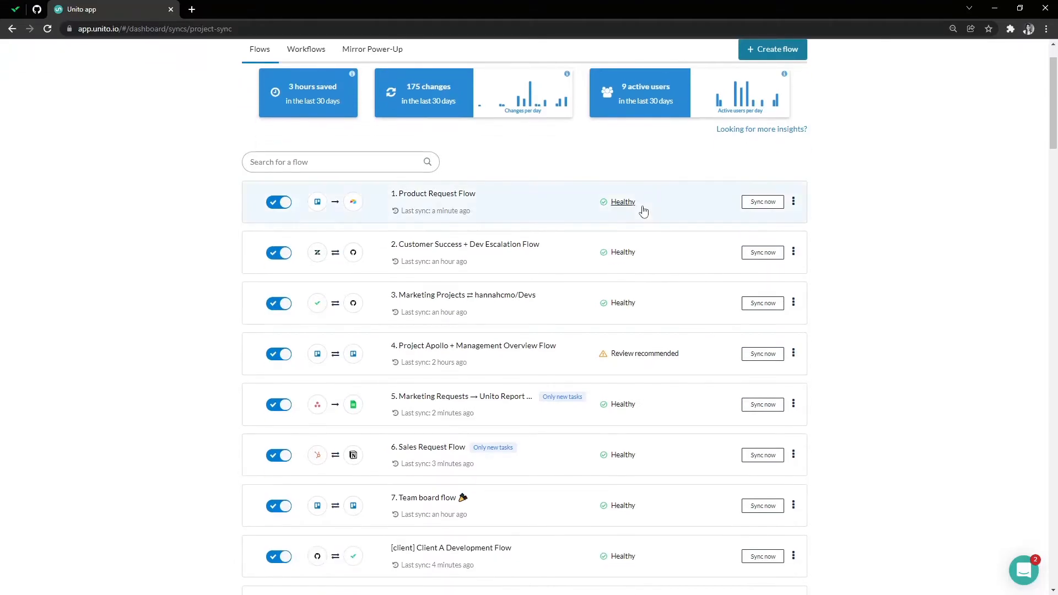
pyautogui.moveTo(510, 571)
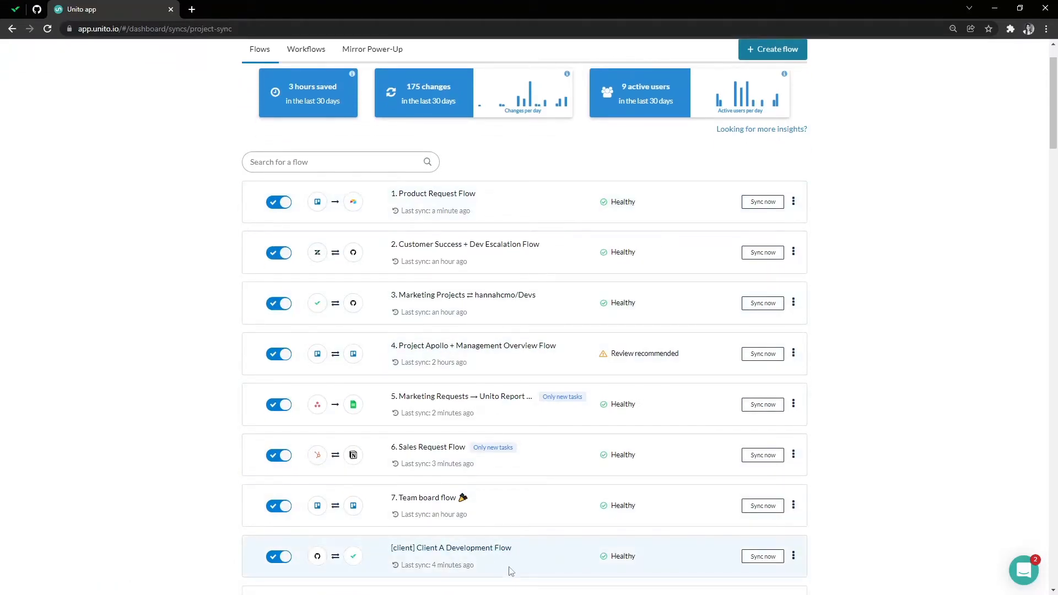
pyautogui.moveTo(327, 567)
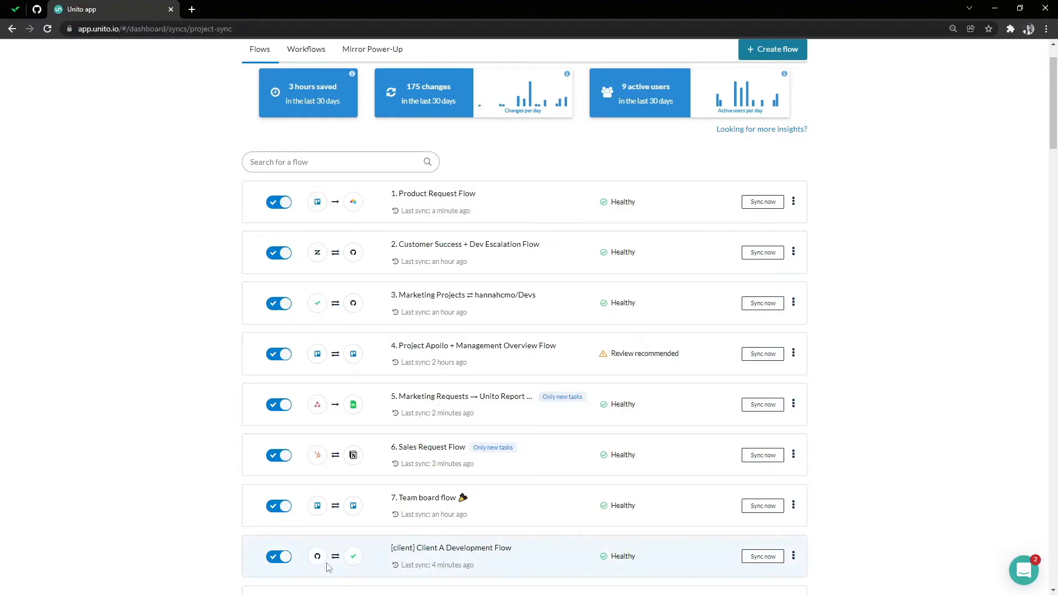
pyautogui.moveTo(363, 554)
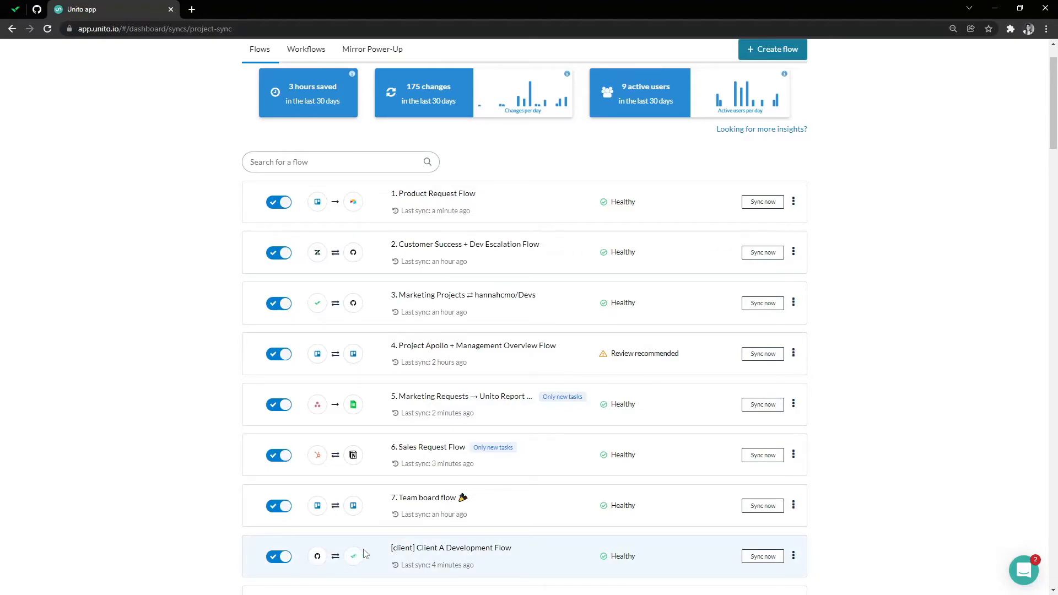
pyautogui.moveTo(394, 565)
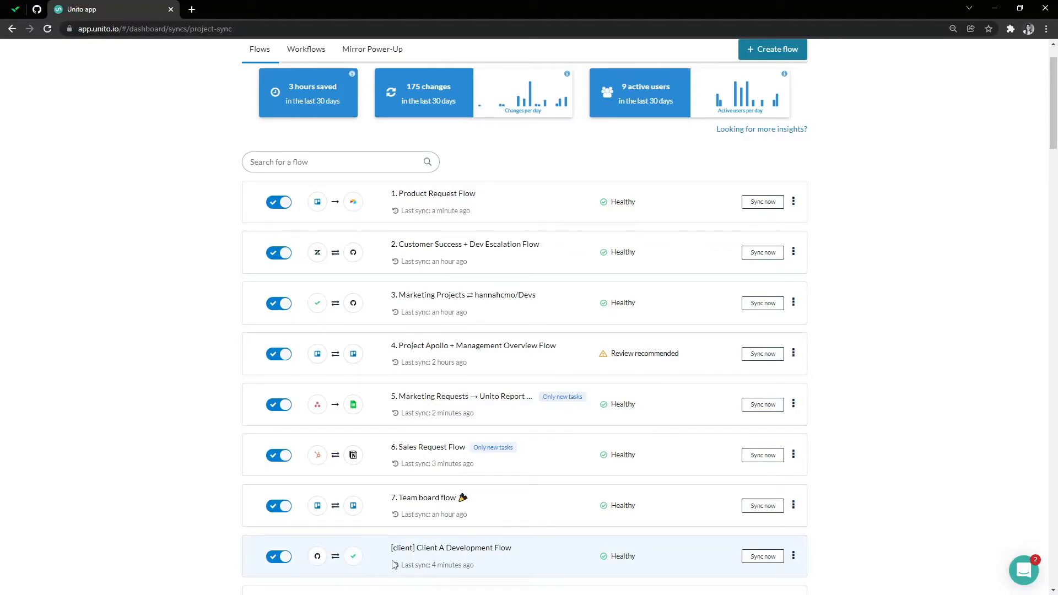
pyautogui.moveTo(387, 567)
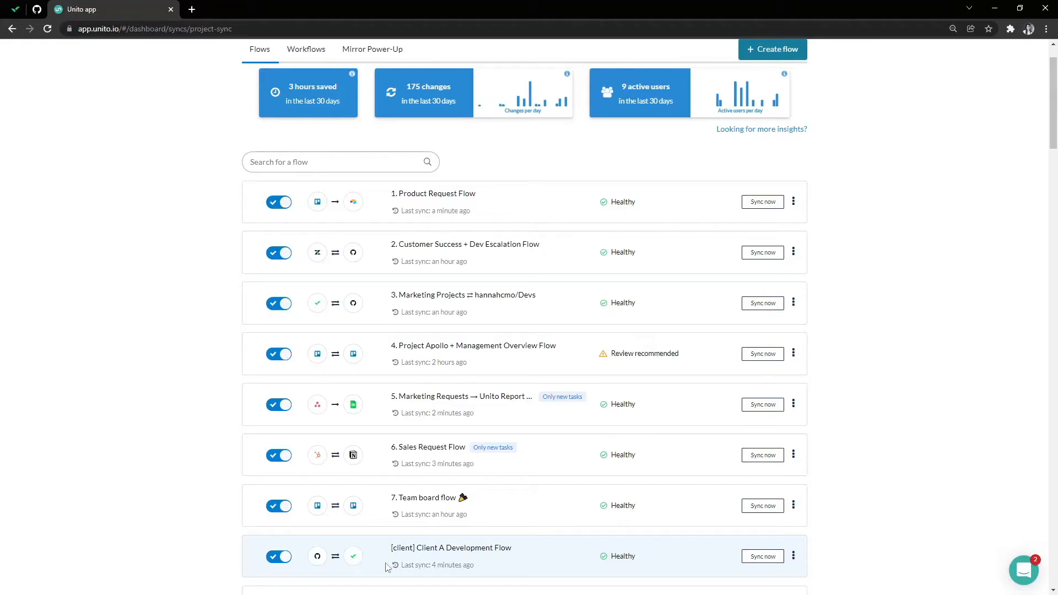
pyautogui.moveTo(406, 565)
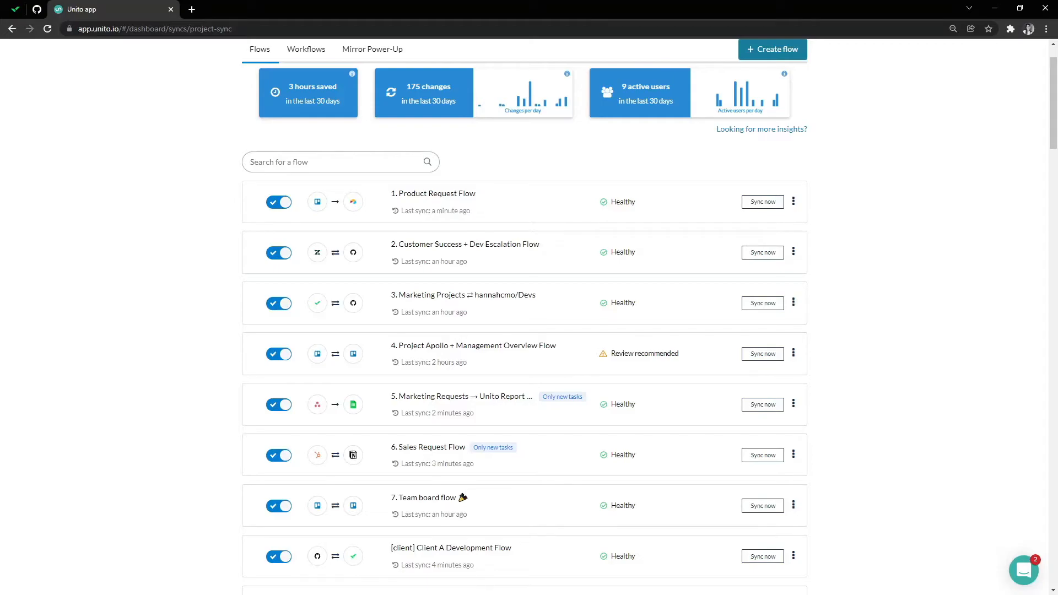
pyautogui.moveTo(575, 568)
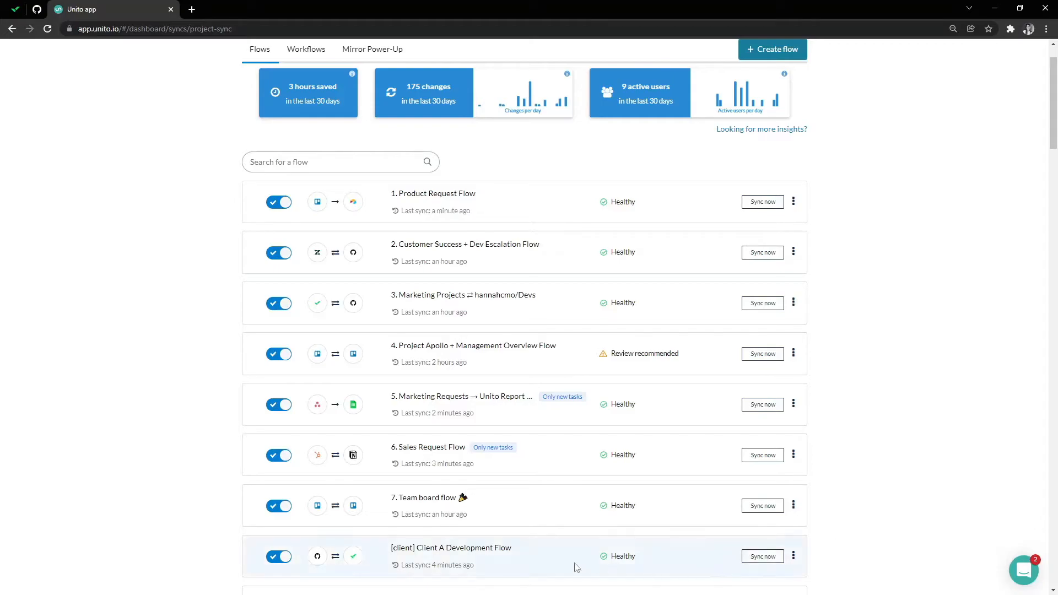
pyautogui.moveTo(547, 568)
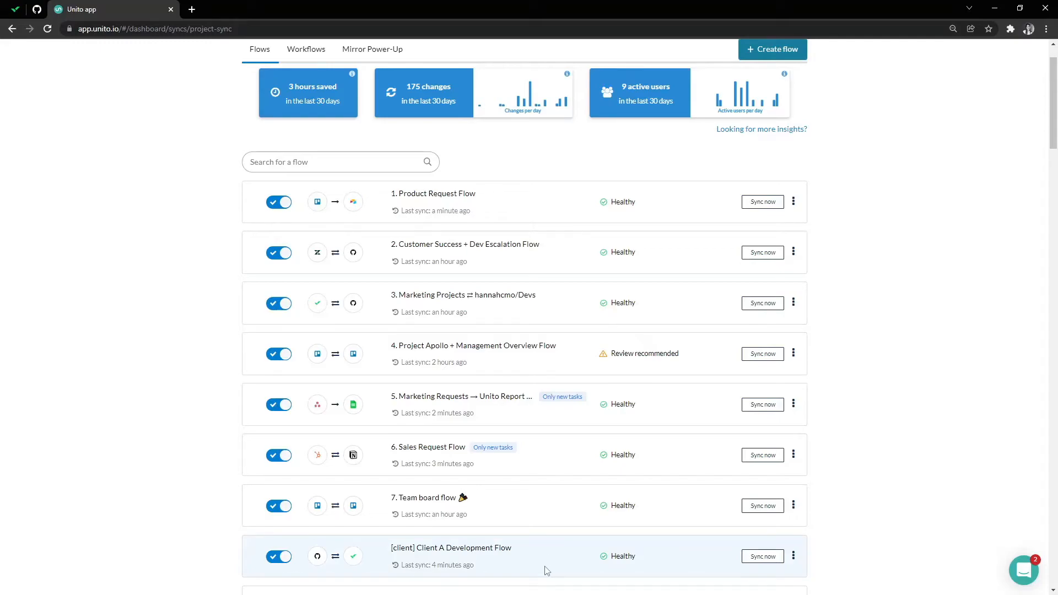
pyautogui.moveTo(523, 582)
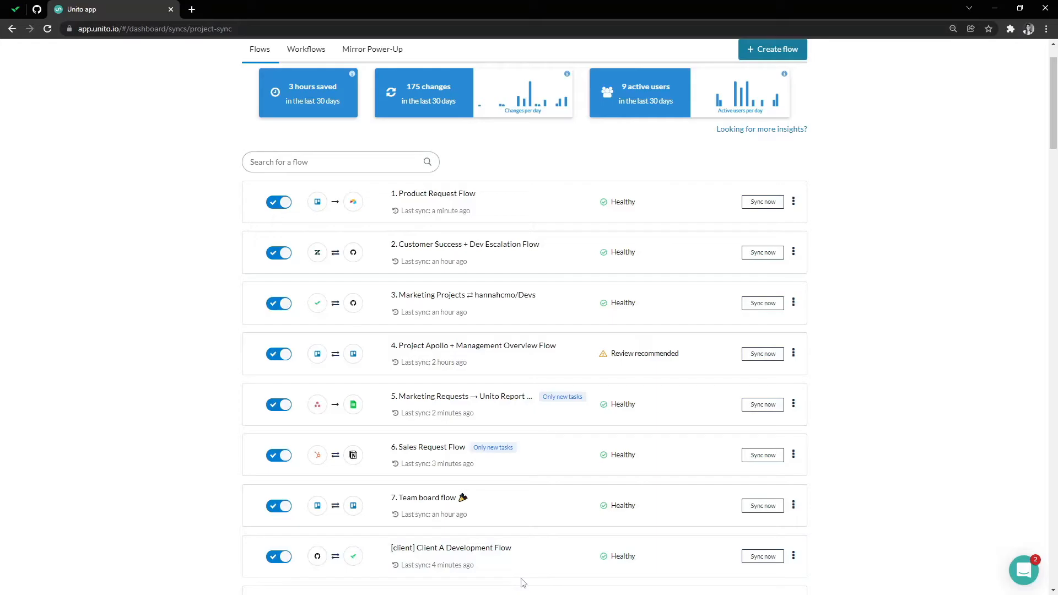
pyautogui.scroll(-3)
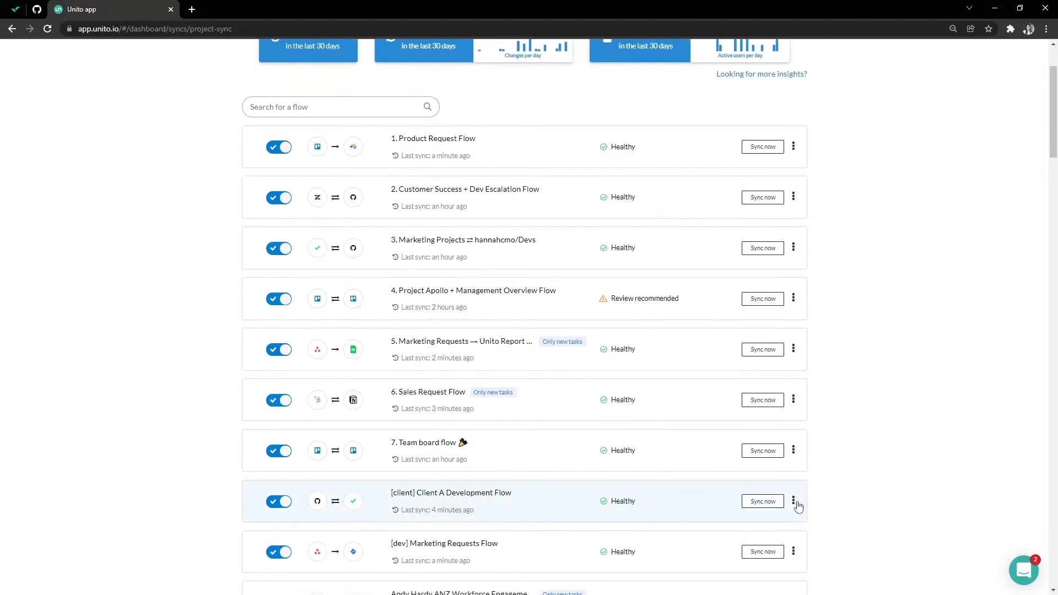
pyautogui.click(793, 501)
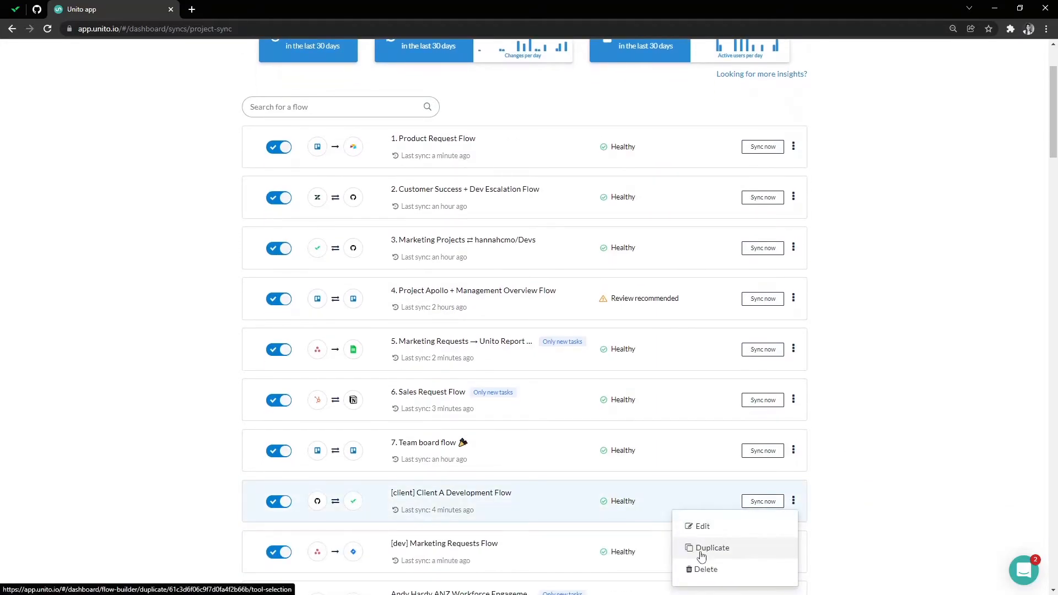
# Duplicate the Client A flow, connecting GitHub hannahcmo/Devs to the Wrike Client B folder
pyautogui.click(712, 548)
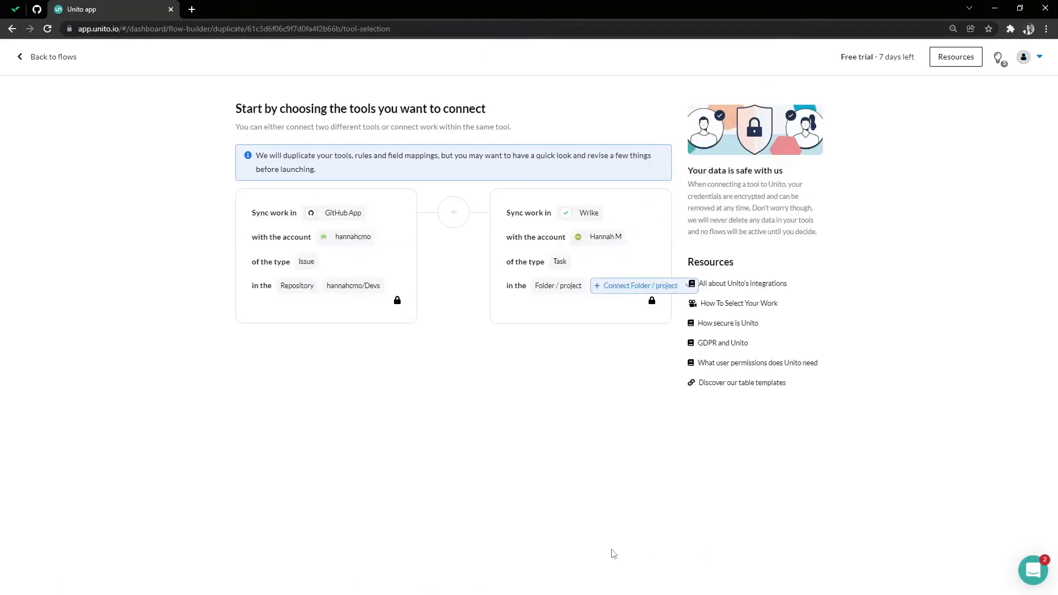
pyautogui.moveTo(568, 537)
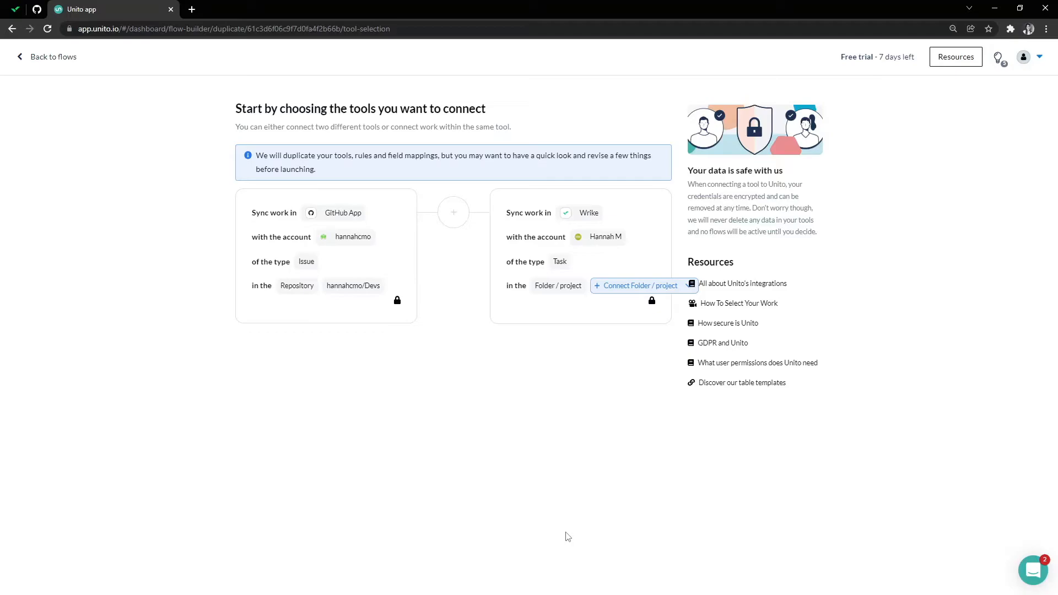
pyautogui.moveTo(411, 252)
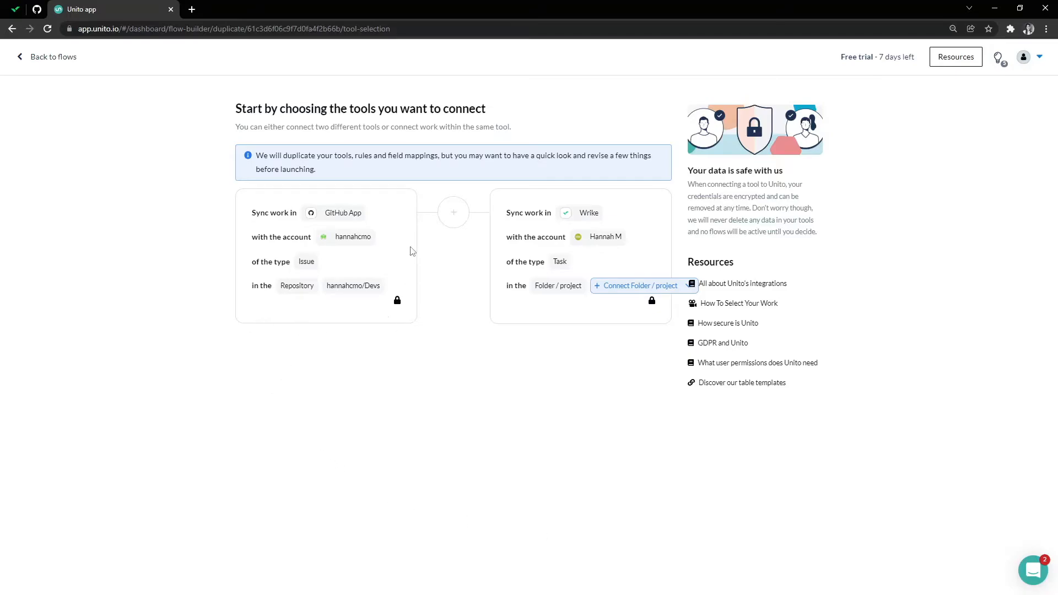
pyautogui.moveTo(301, 253)
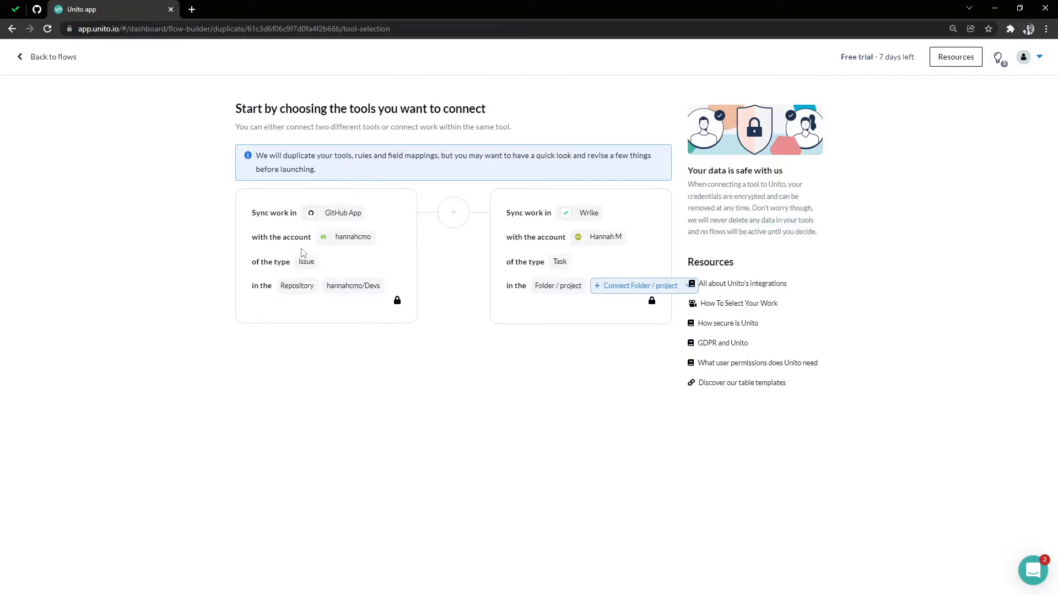
pyautogui.moveTo(457, 387)
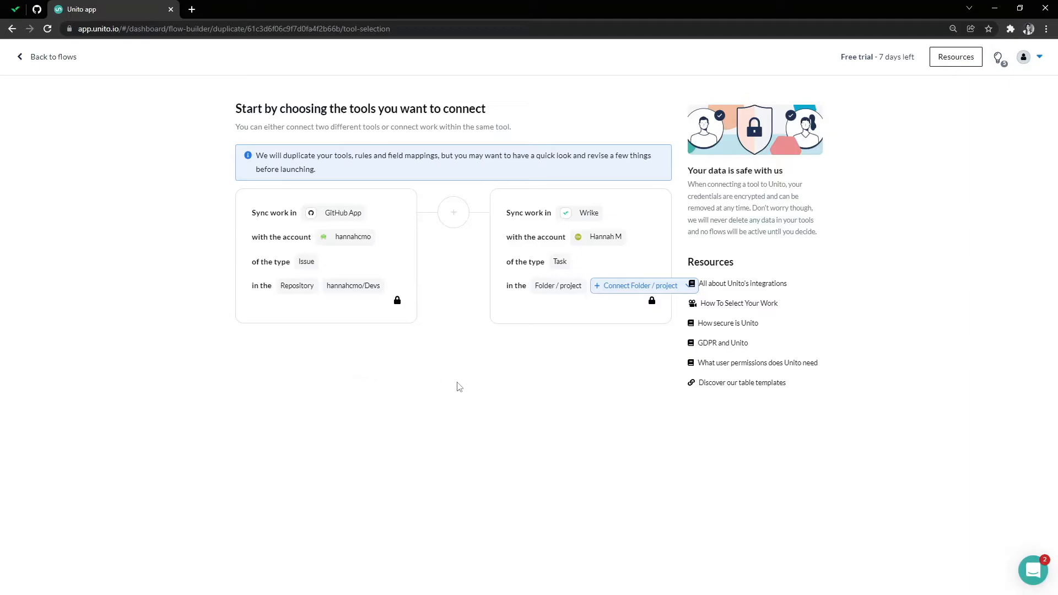
pyautogui.moveTo(643, 285)
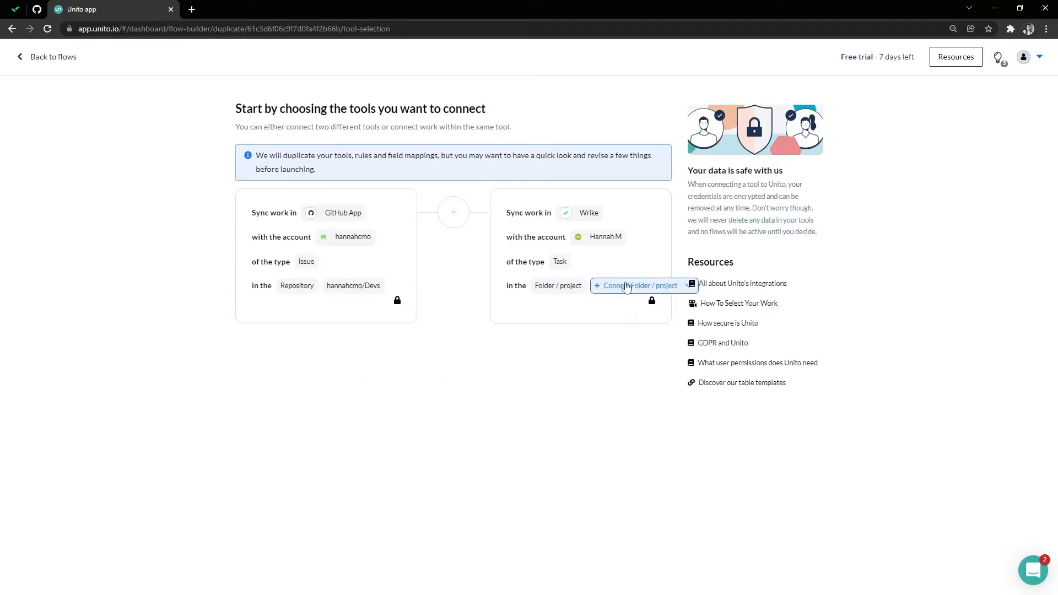
pyautogui.click(638, 285)
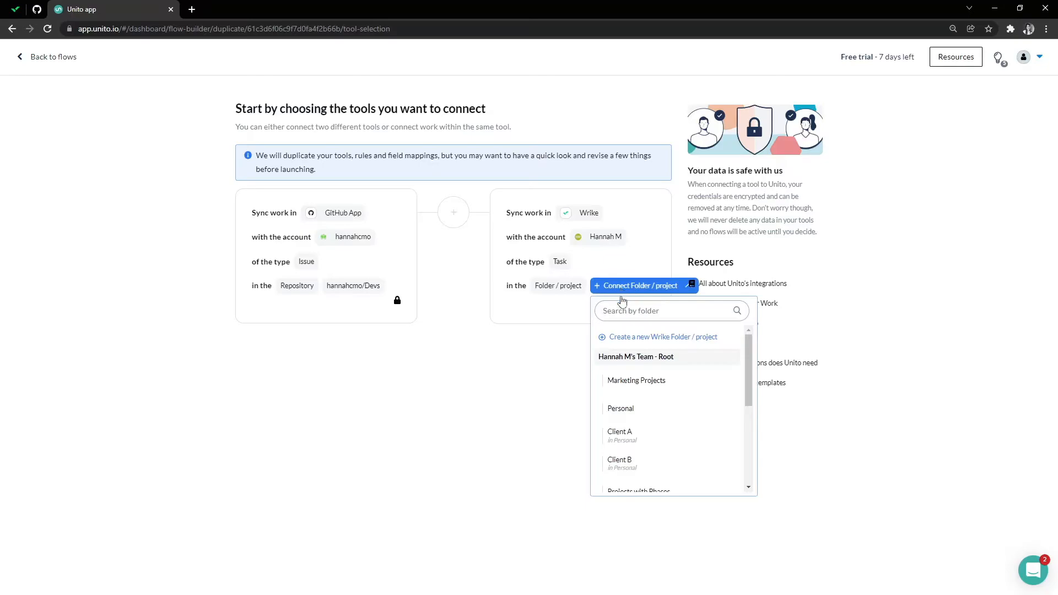
pyautogui.click(614, 449)
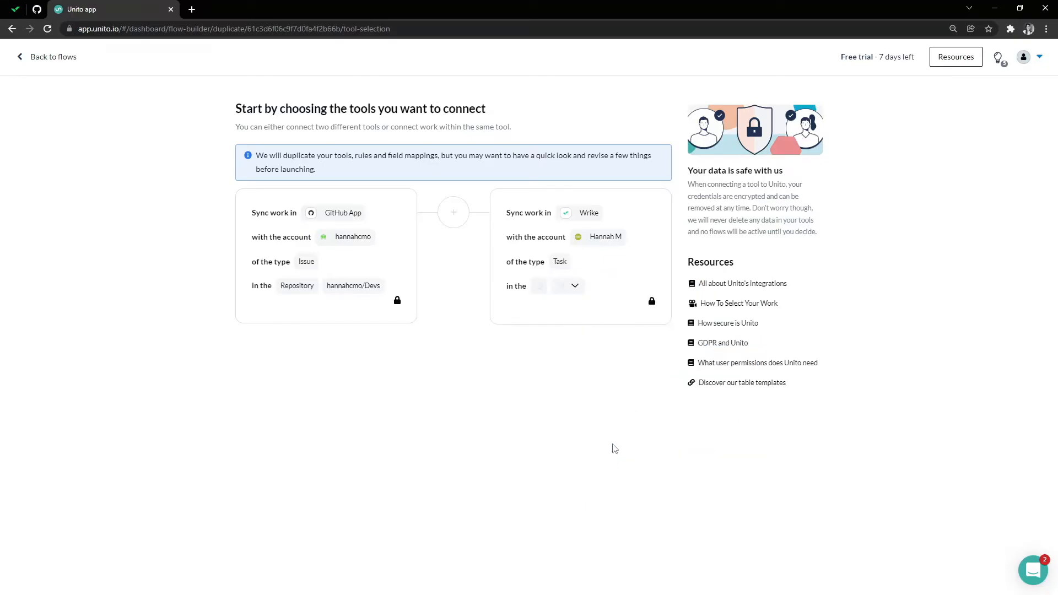
pyautogui.moveTo(619, 435)
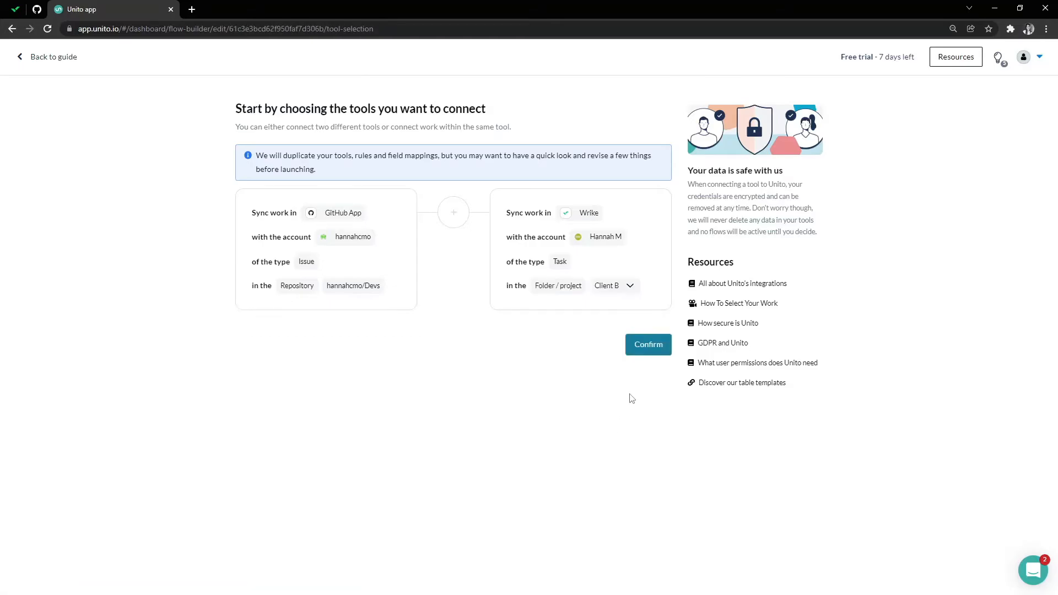
pyautogui.click(646, 344)
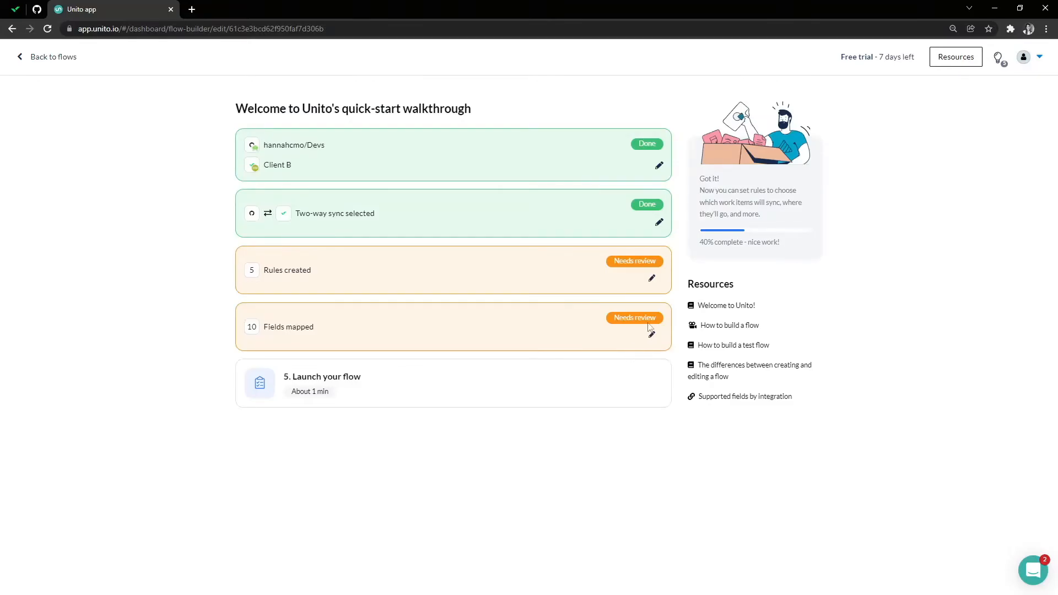
# Set rules to Client B label and Ready for devs status, then accept field mappings
pyautogui.click(650, 278)
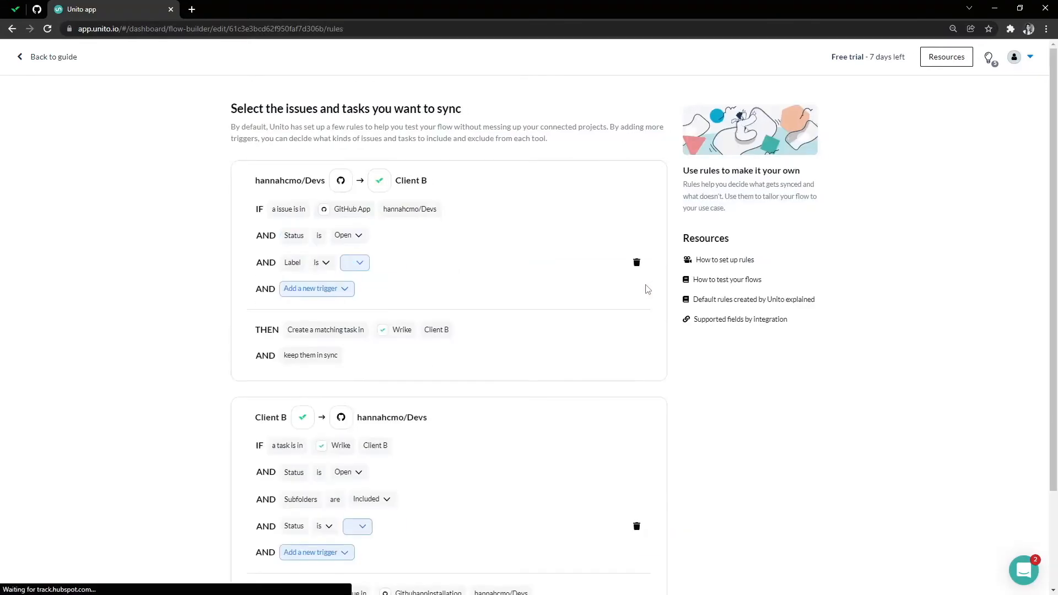
pyautogui.click(354, 262)
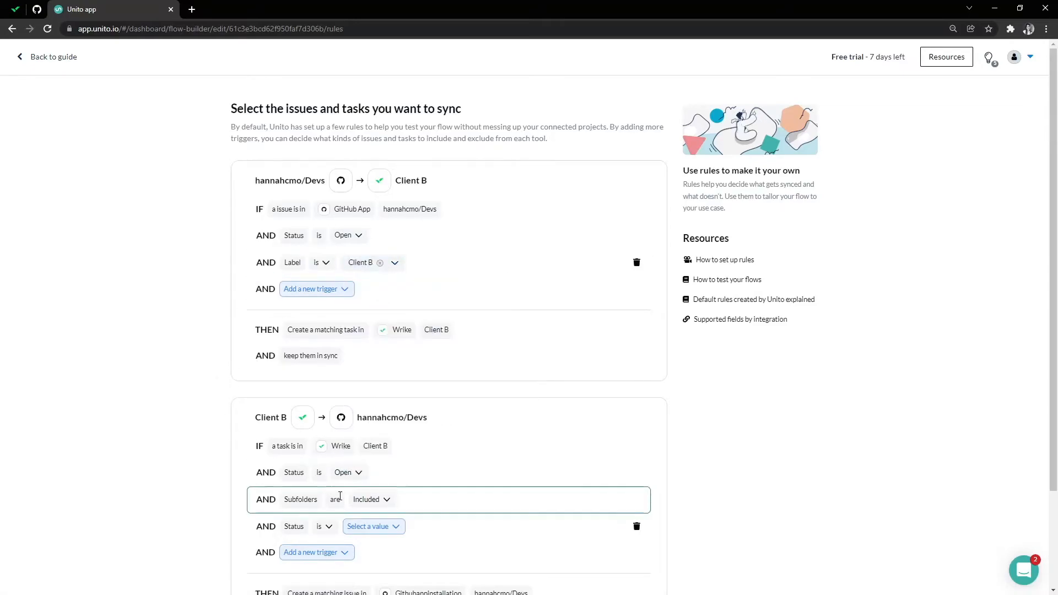
pyautogui.click(369, 527)
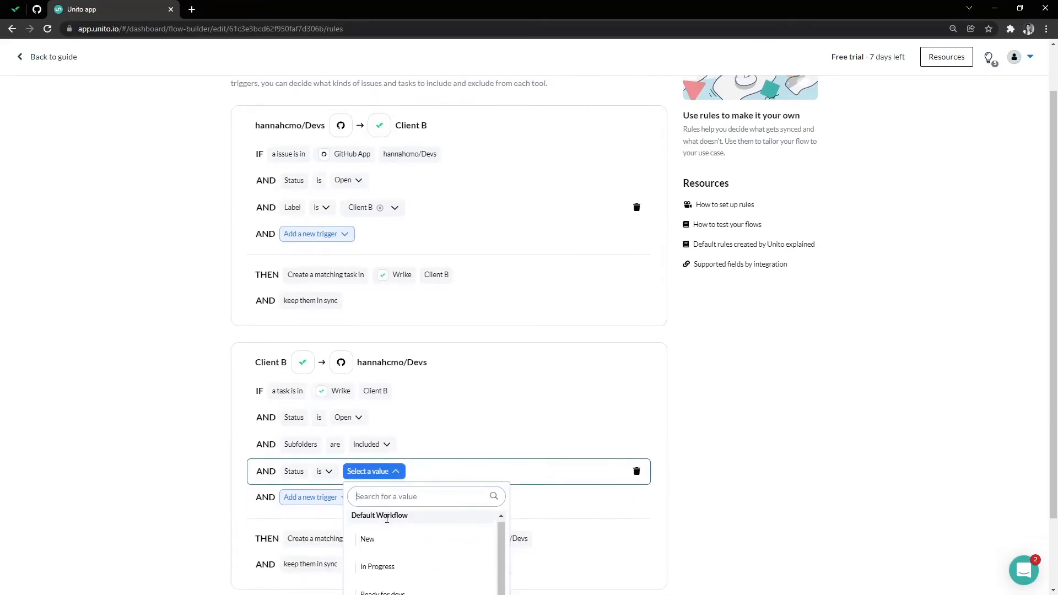
pyautogui.click(382, 592)
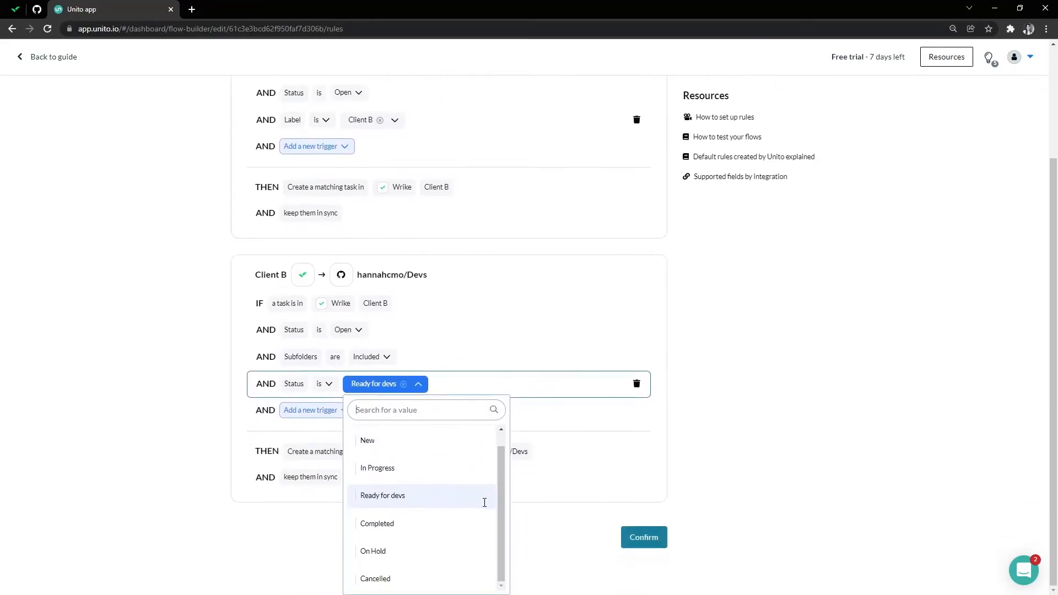
pyautogui.click(641, 537)
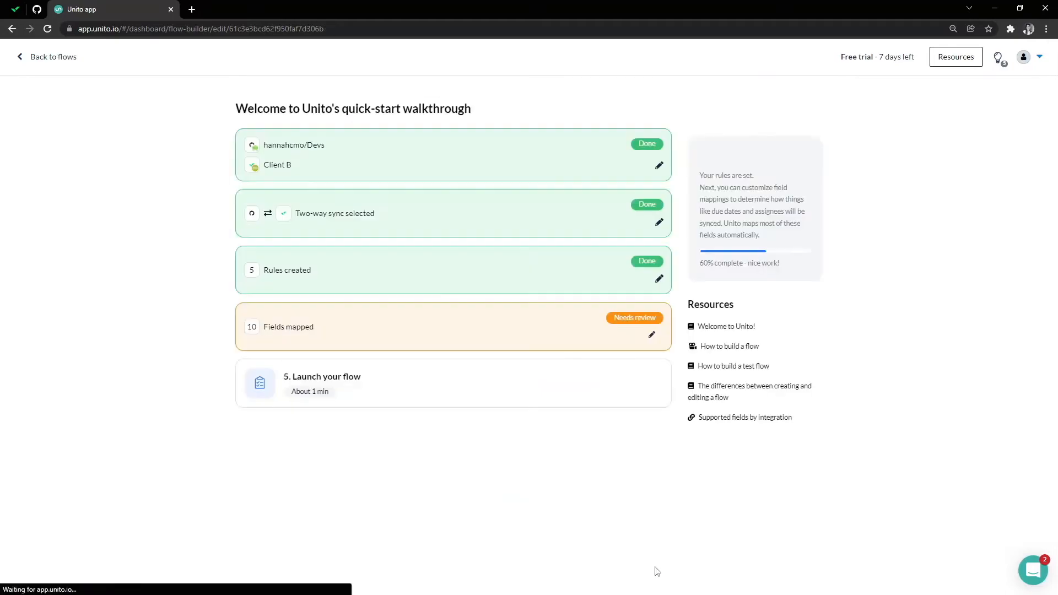
pyautogui.click(651, 335)
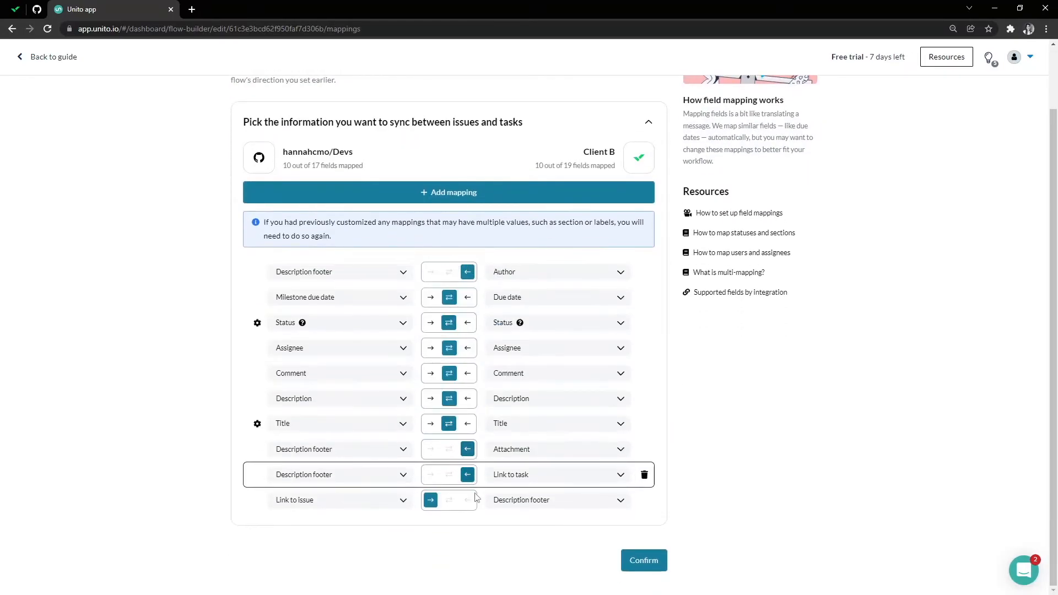
pyautogui.click(642, 560)
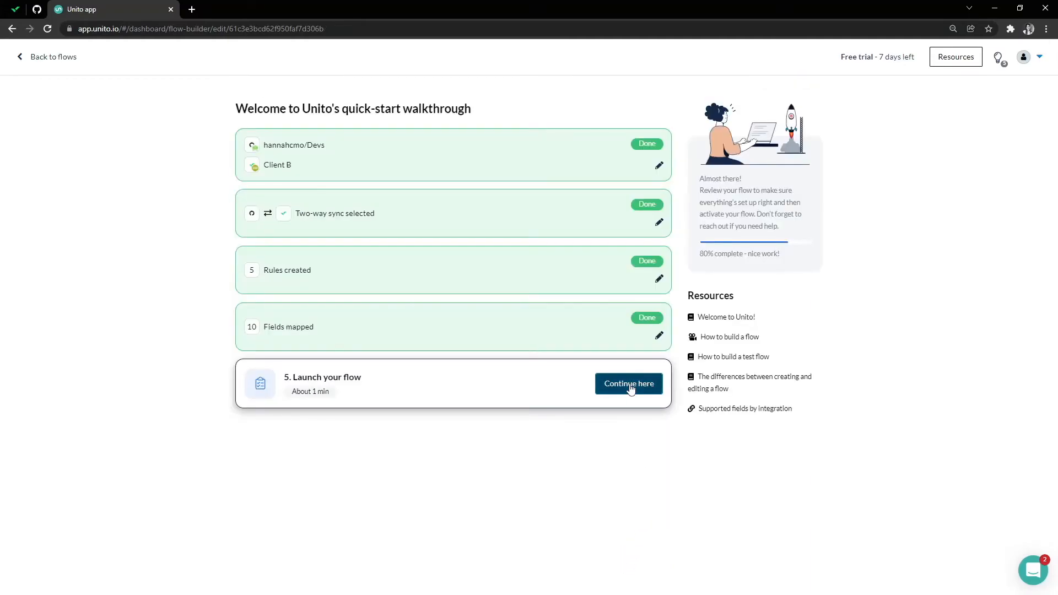
# Name the copy '[client] Client B Development Flow', launch it, and return to flows
pyautogui.click(628, 384)
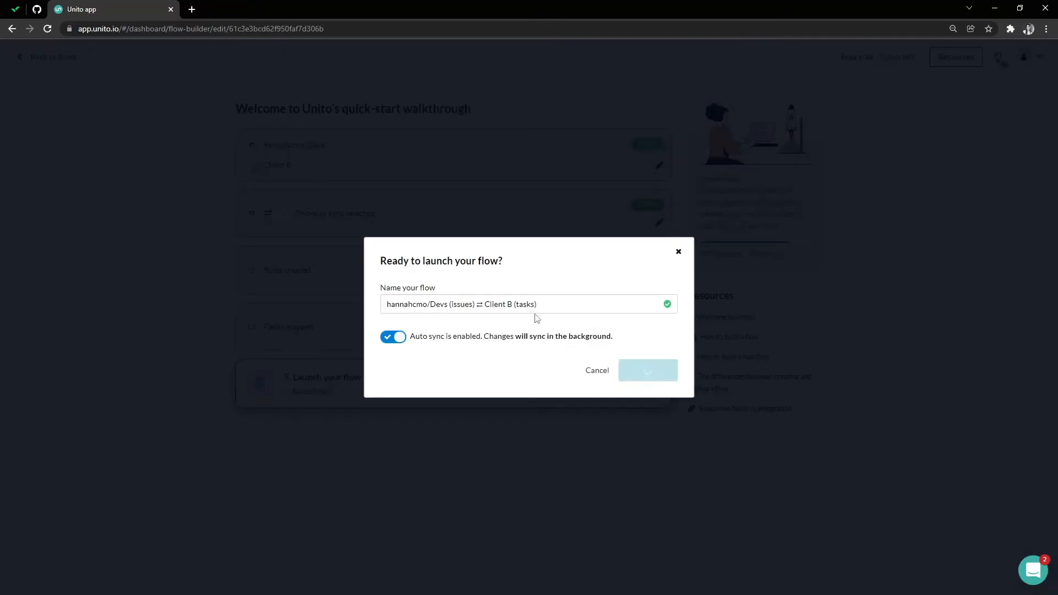
pyautogui.tripleClick(461, 303)
pyautogui.write('[')
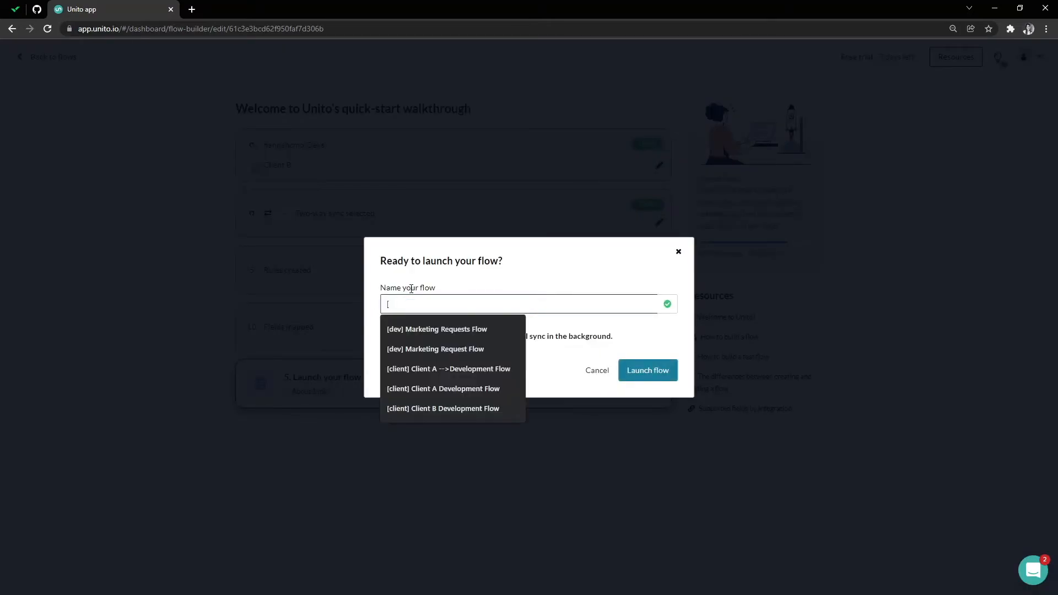
pyautogui.click(442, 389)
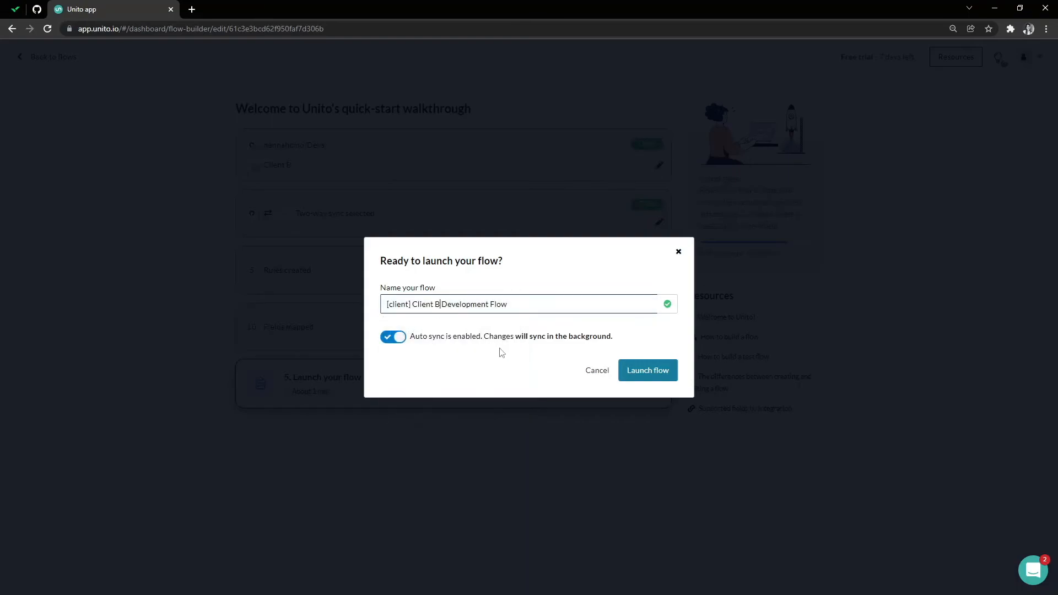
pyautogui.click(646, 370)
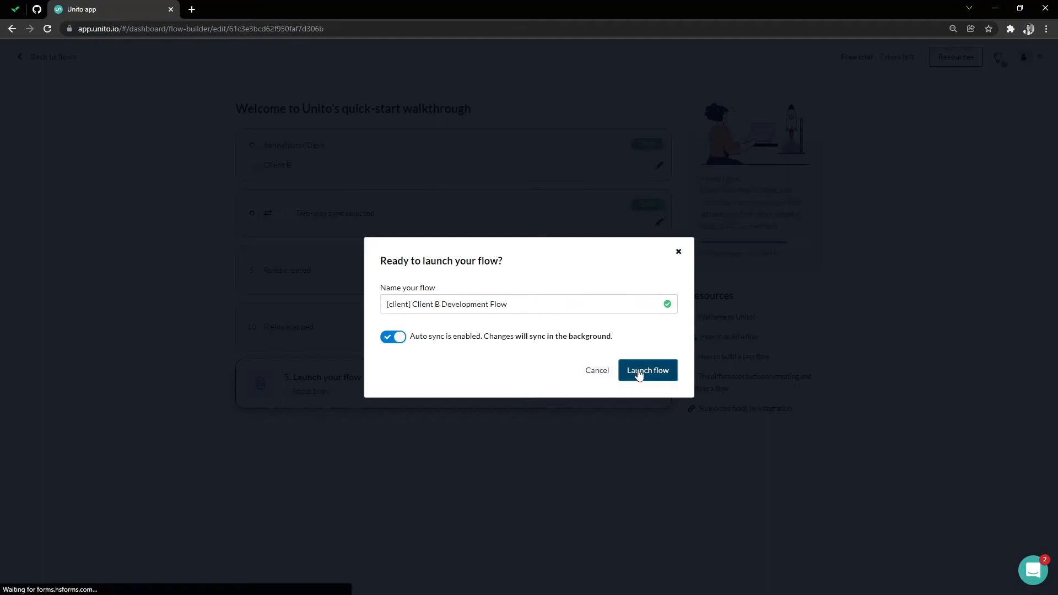
pyautogui.moveTo(641, 379)
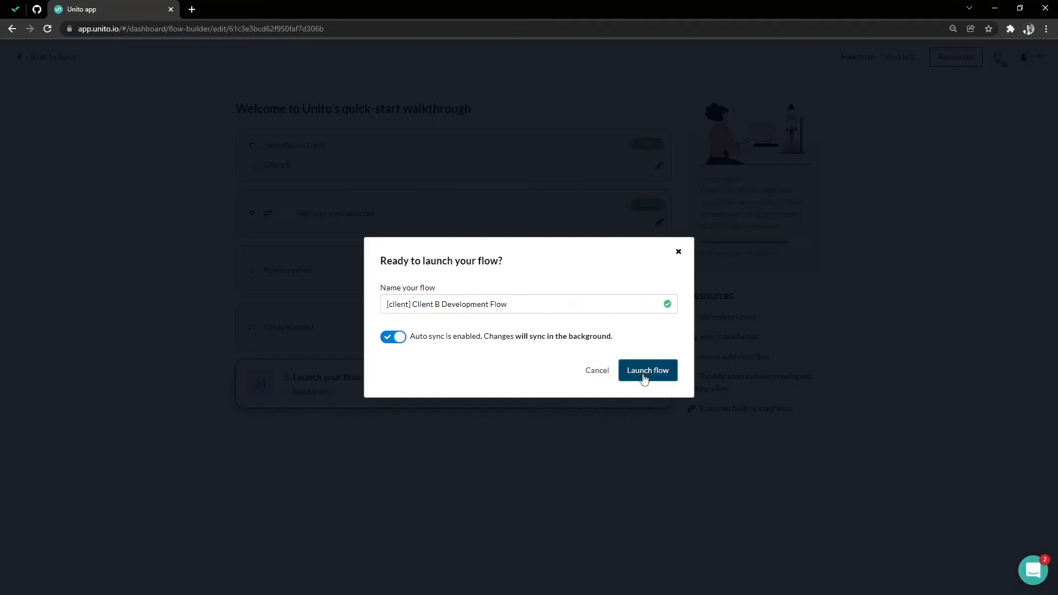
pyautogui.click(647, 370)
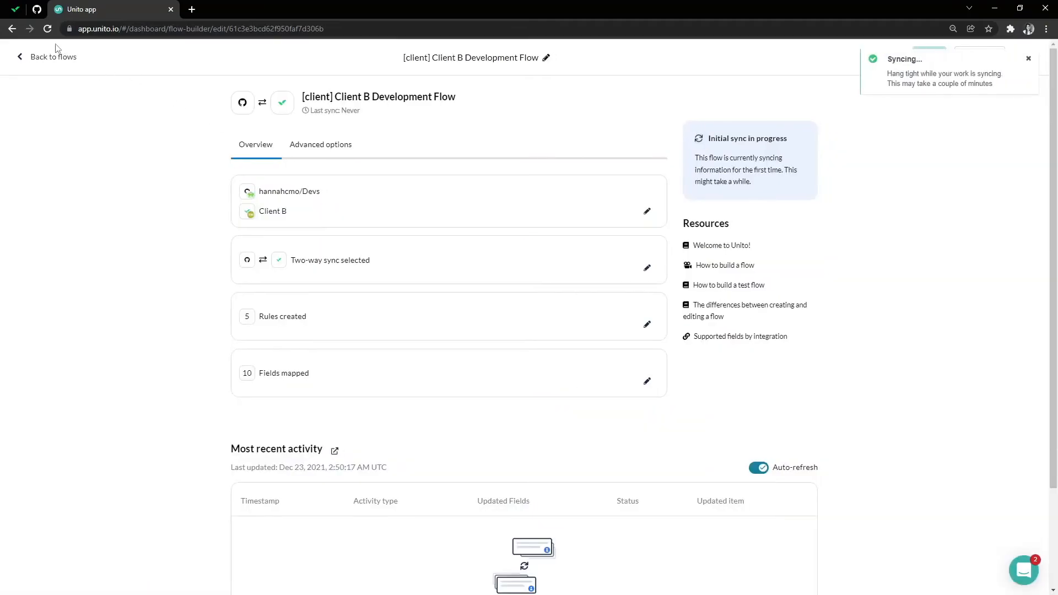
pyautogui.click(48, 56)
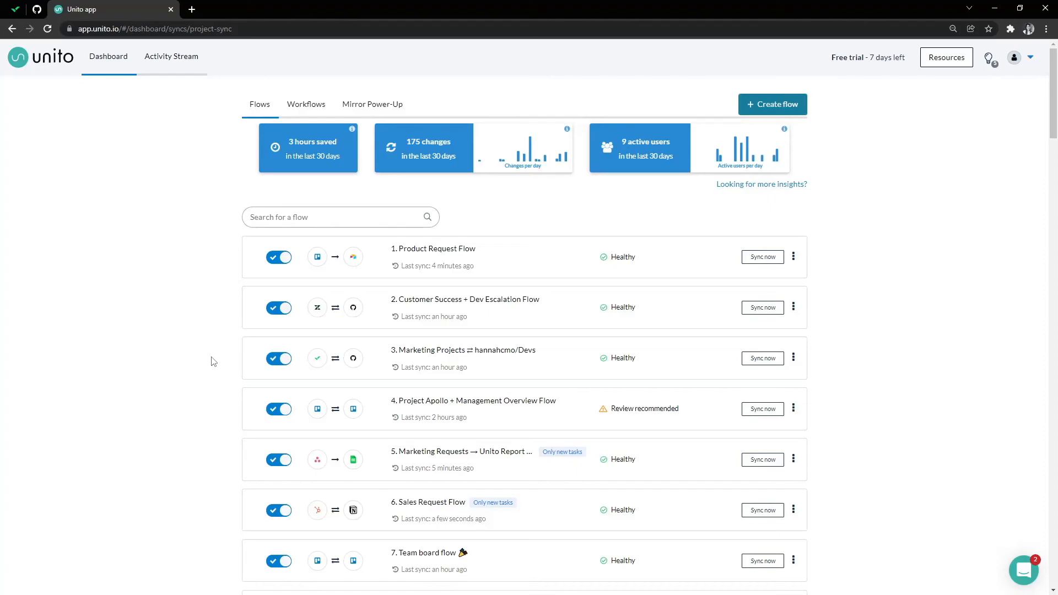
pyautogui.moveTo(800, 266)
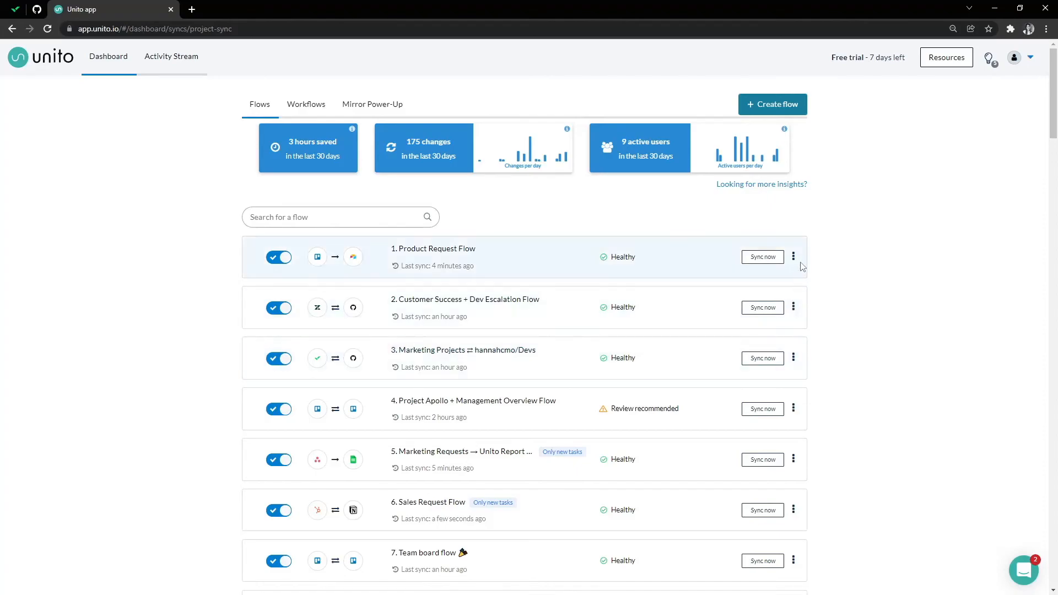
pyautogui.moveTo(793, 256)
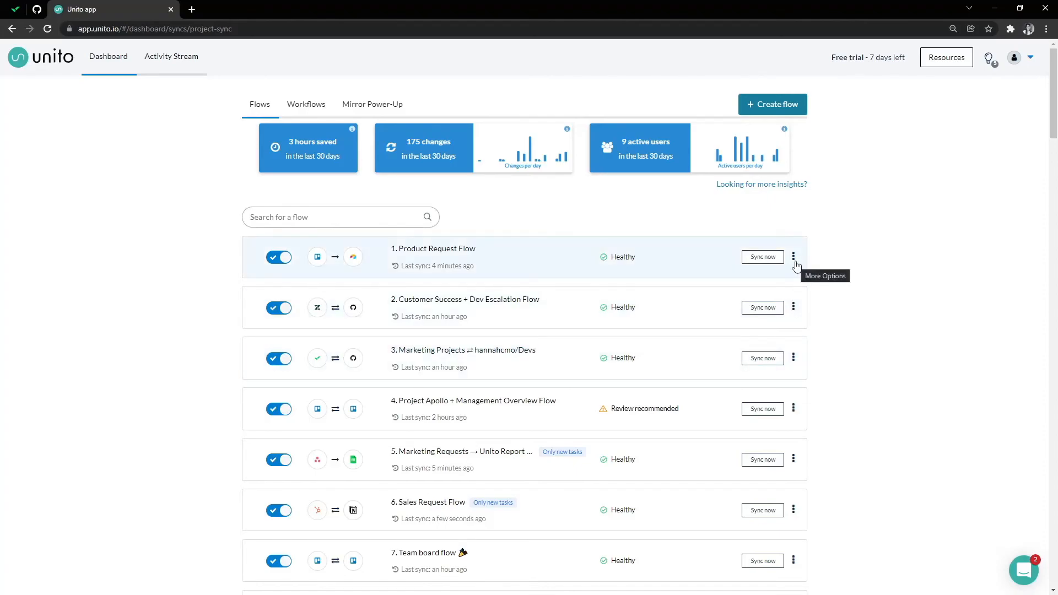
# Edit Product Request Flow and switch its sync direction to two-way
pyautogui.click(793, 258)
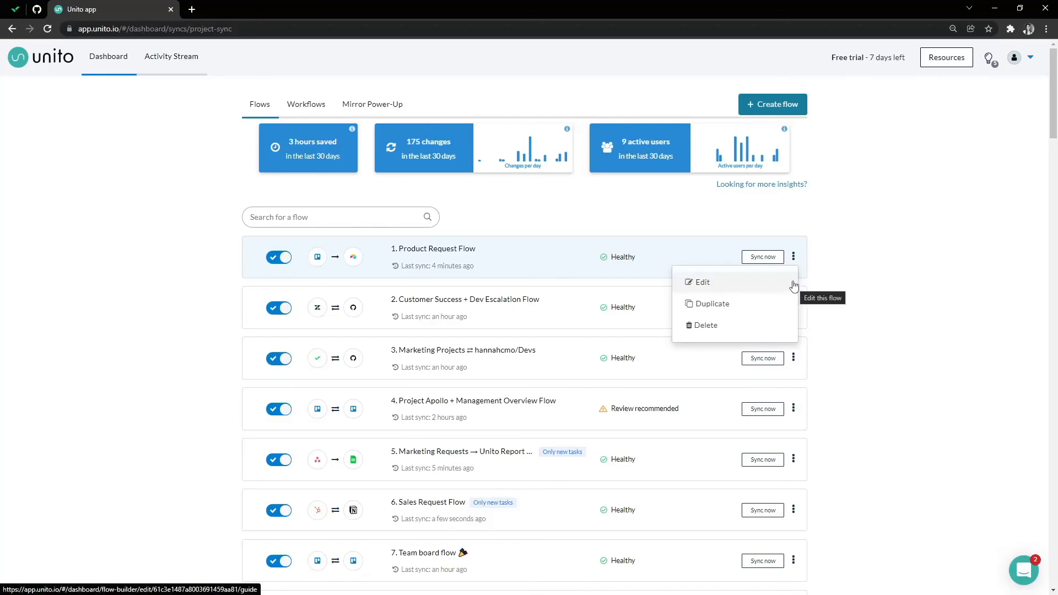
pyautogui.click(703, 282)
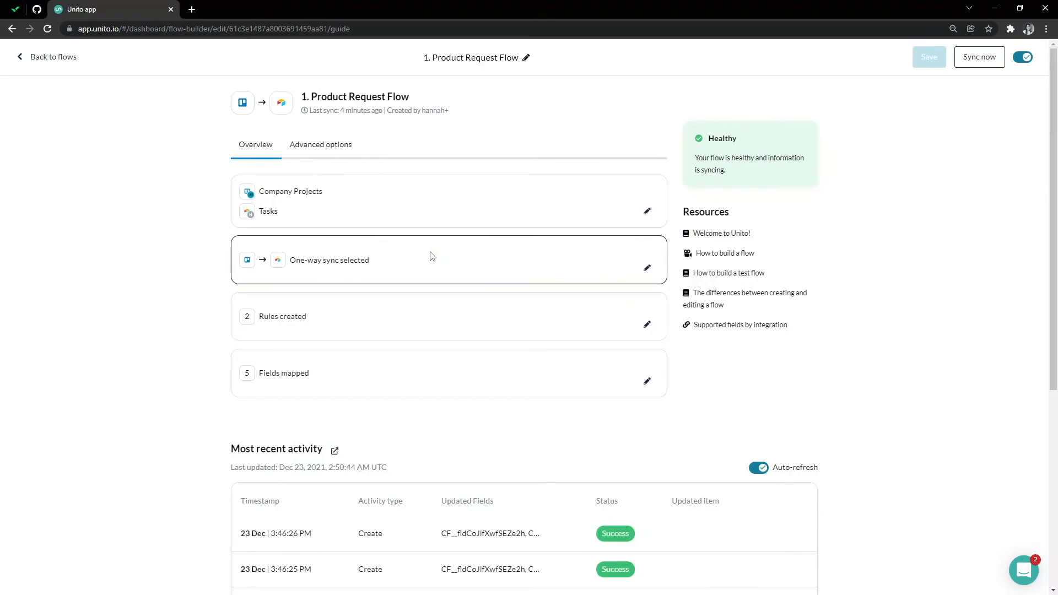
pyautogui.moveTo(426, 258)
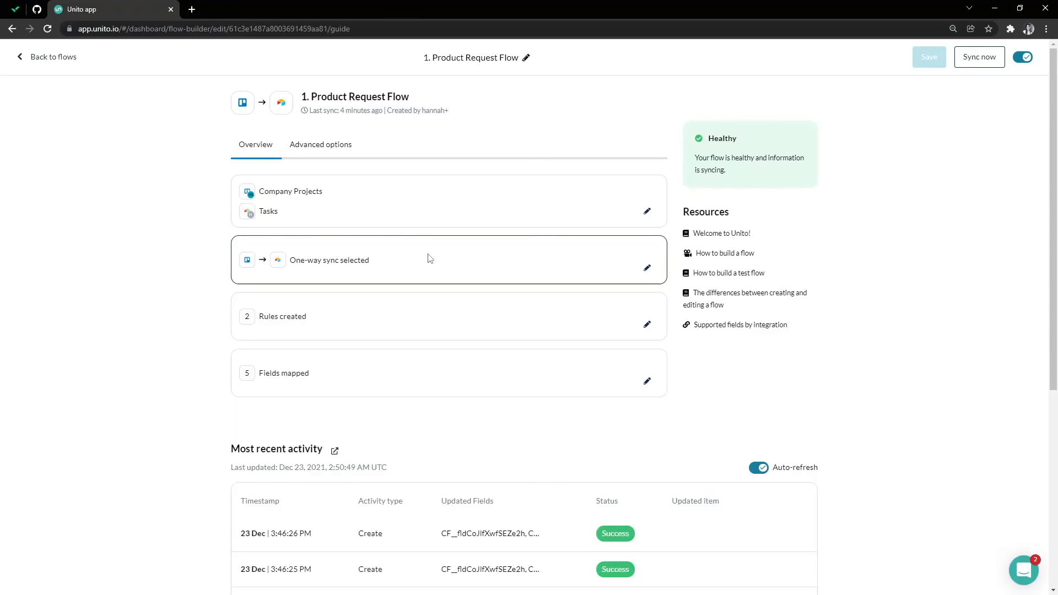
pyautogui.moveTo(610, 258)
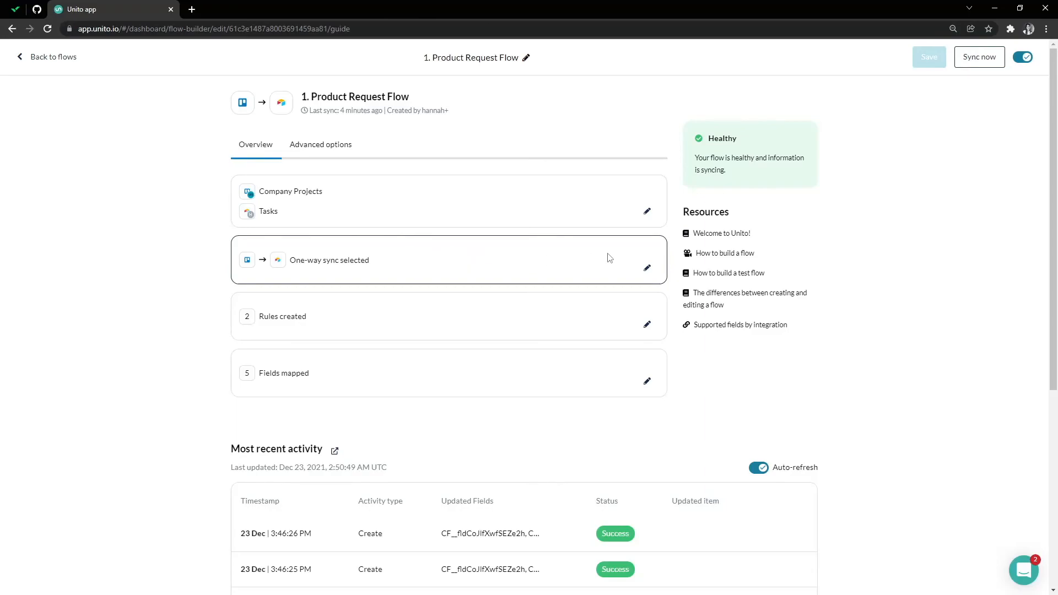
pyautogui.click(646, 268)
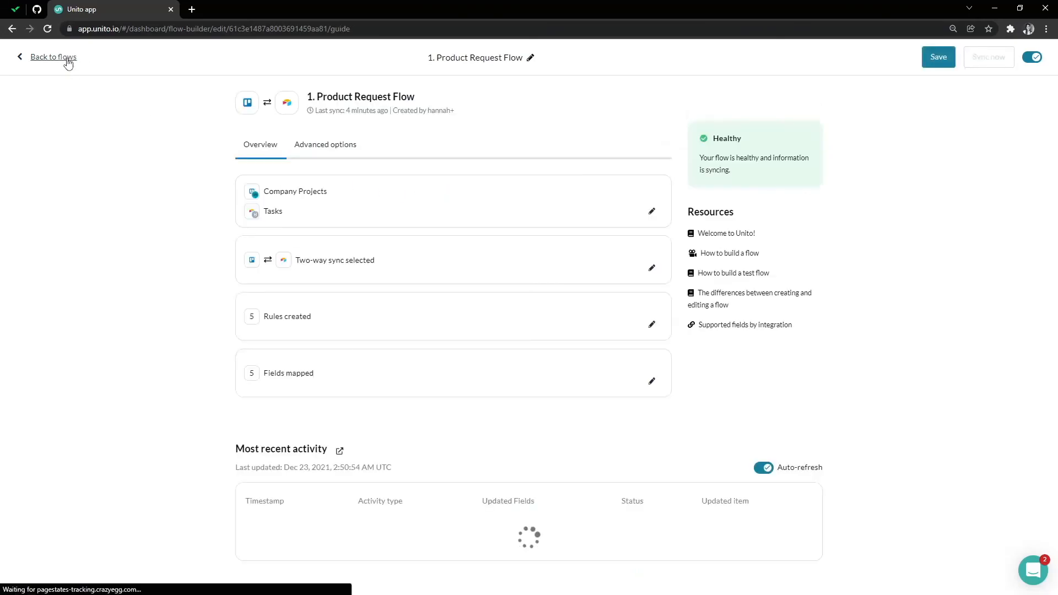
pyautogui.moveTo(162, 211)
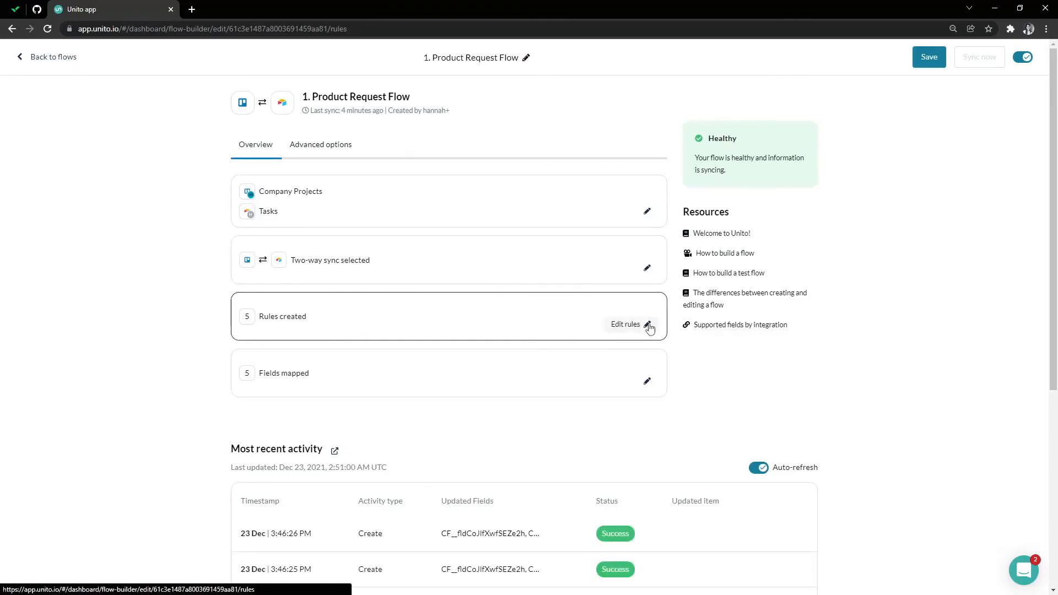
# Save the two-way rules, syncing all historical cards and records, and return to overview
pyautogui.click(625, 325)
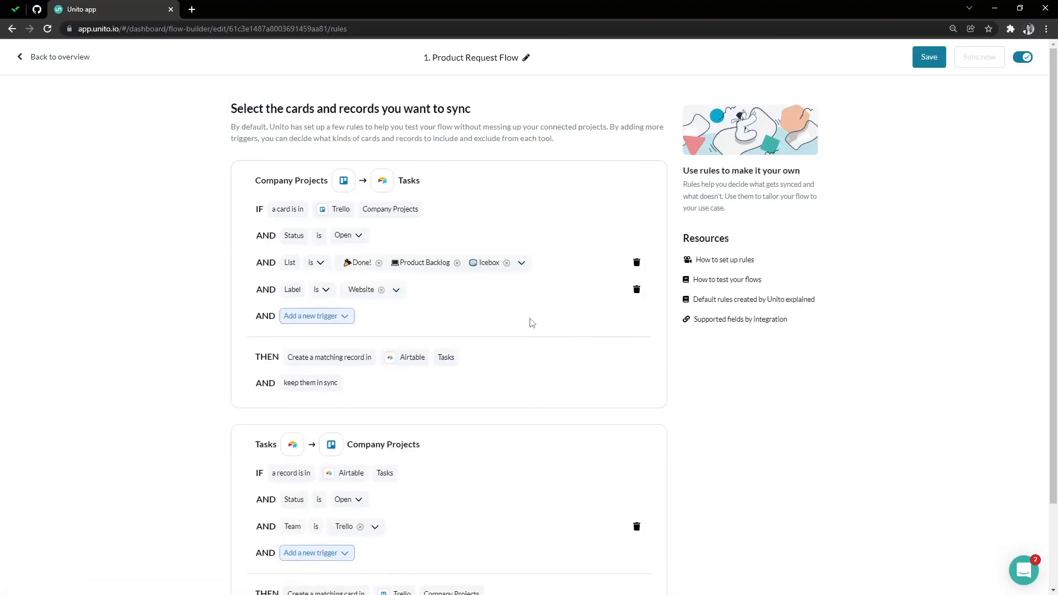
pyautogui.scroll(-3)
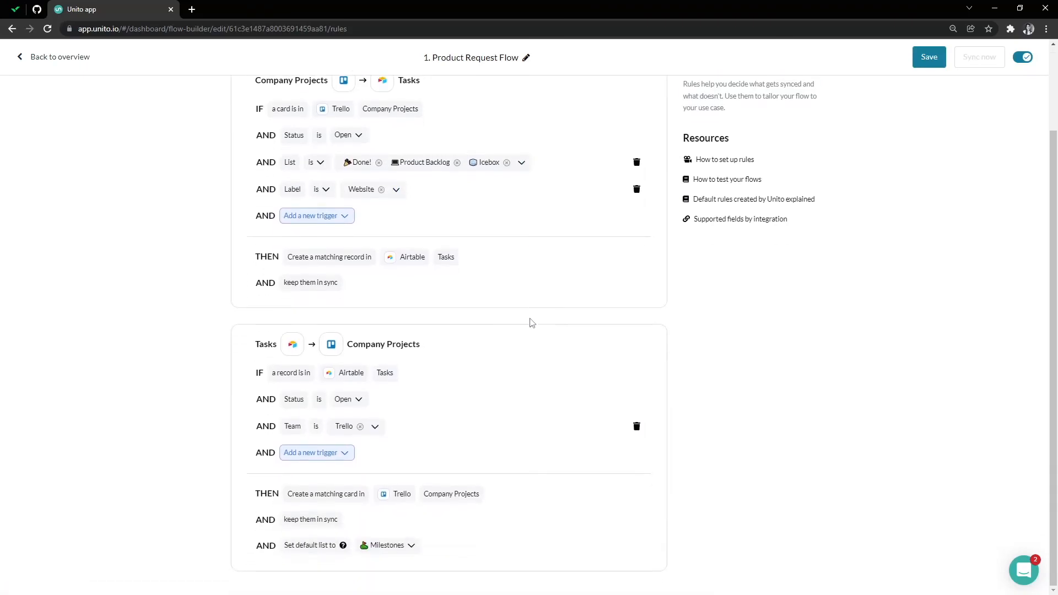
pyautogui.click(371, 426)
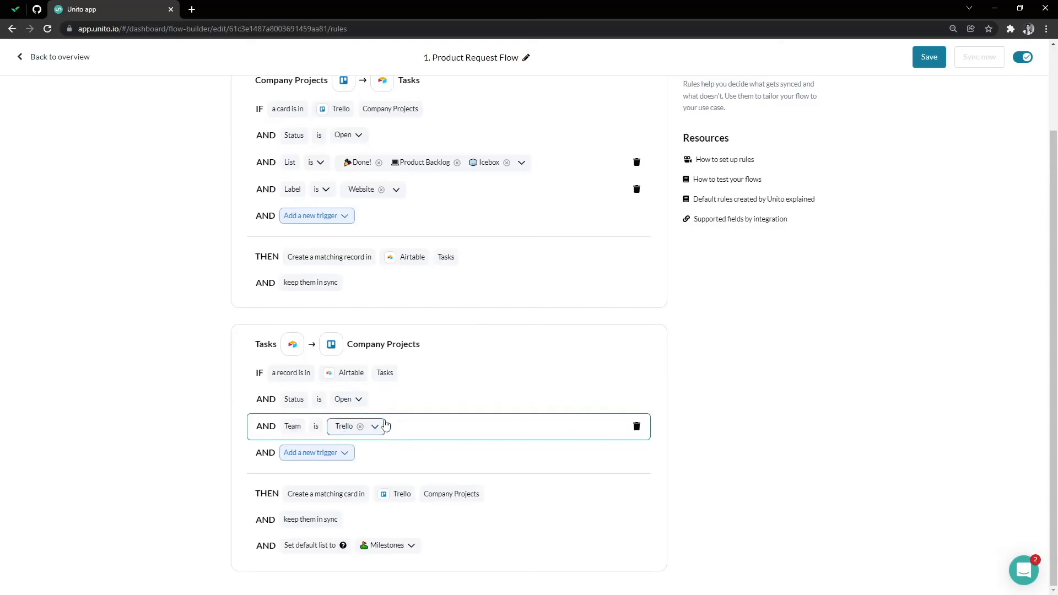
pyautogui.moveTo(407, 424)
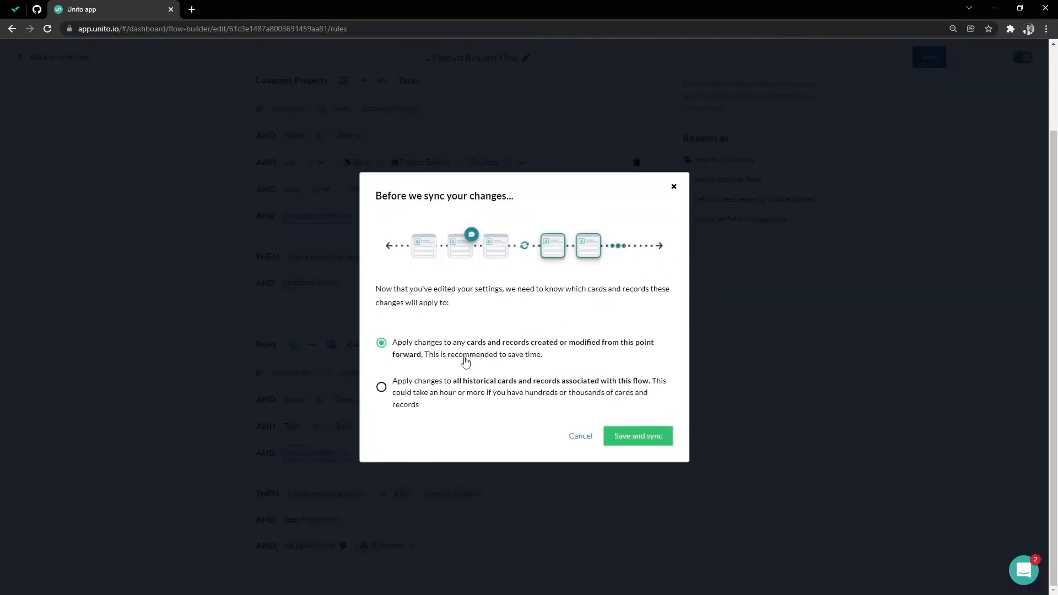
pyautogui.click(382, 387)
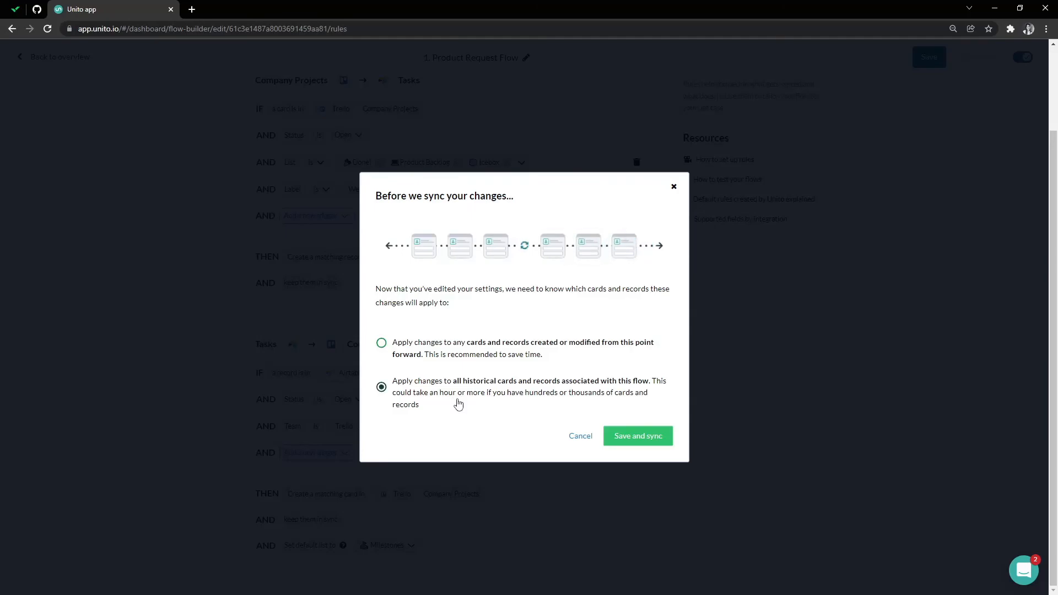
pyautogui.moveTo(636, 435)
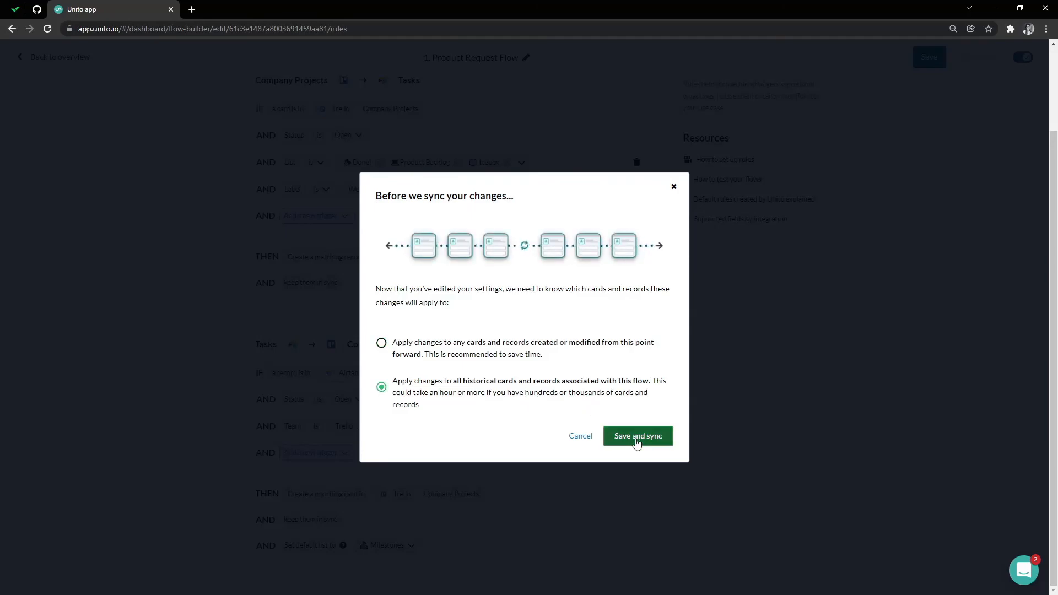
pyautogui.click(637, 435)
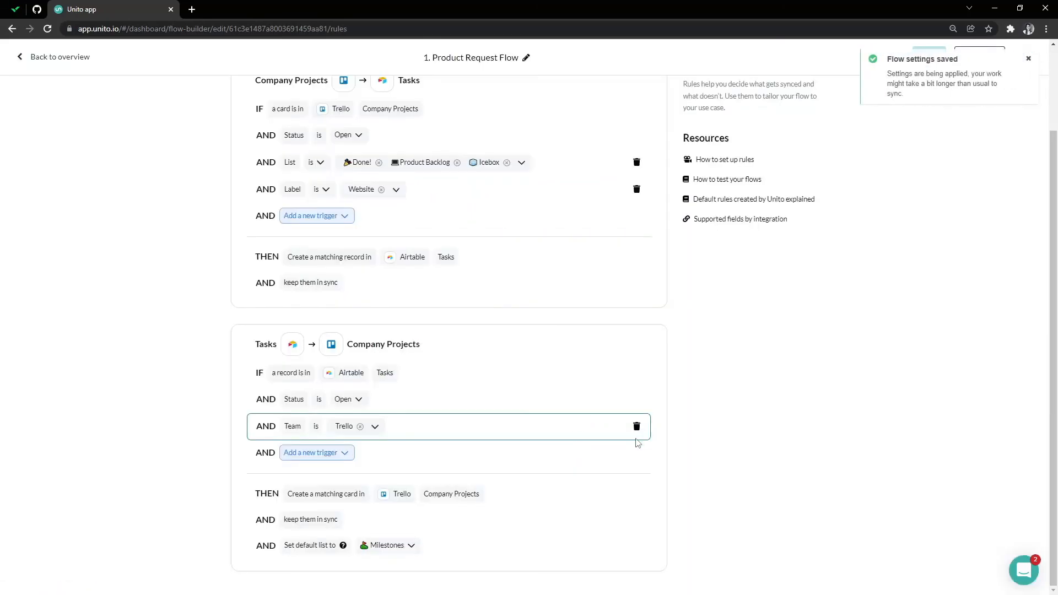
pyautogui.click(54, 57)
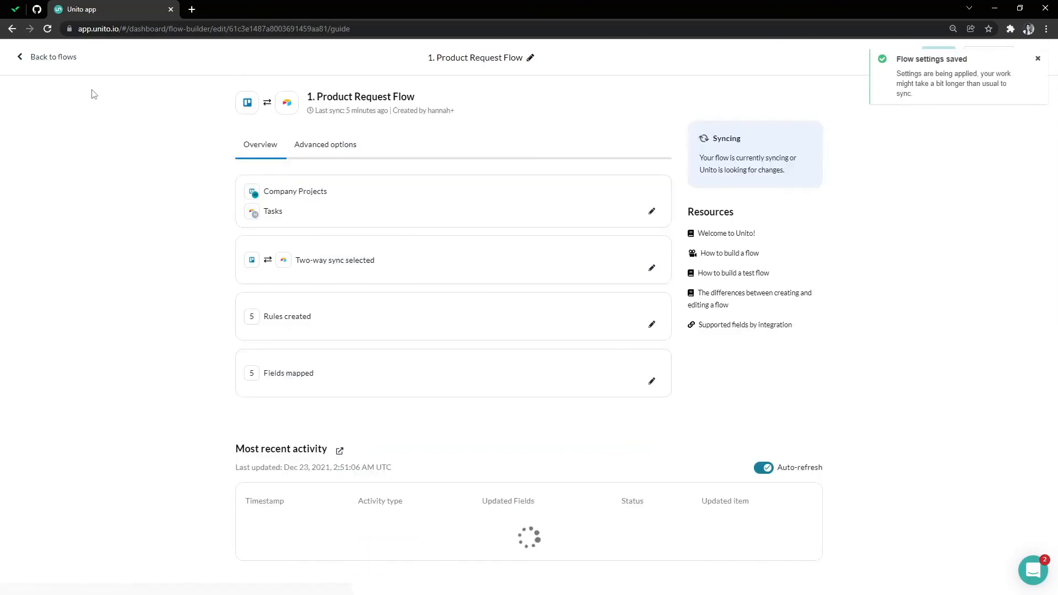